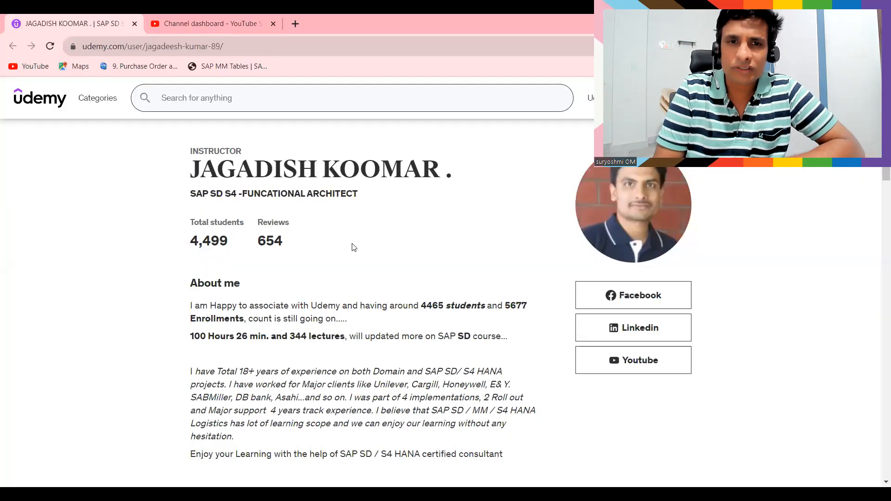
Enter transaction code BP to reach the Maintain Business Partner find screen
{"action": "scroll", "scroll_direction": "down", "scroll_amount": 3}
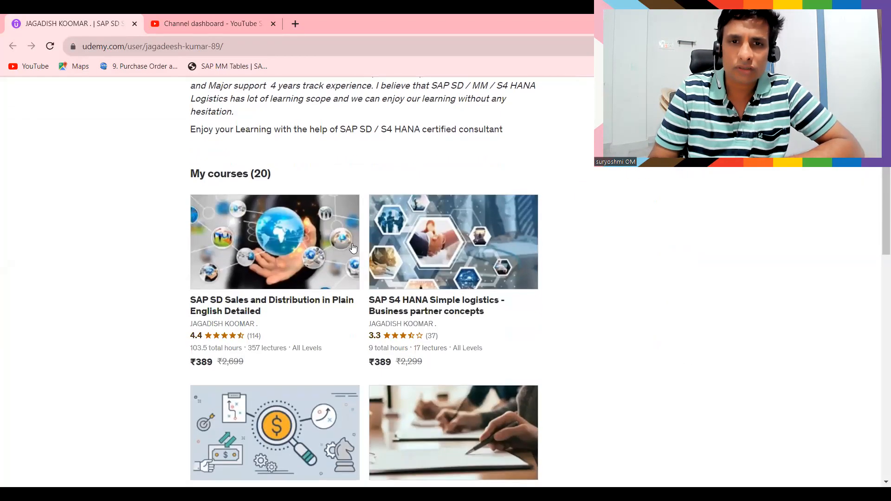
{"action": "mouse_move", "coordinate": [438, 306]}
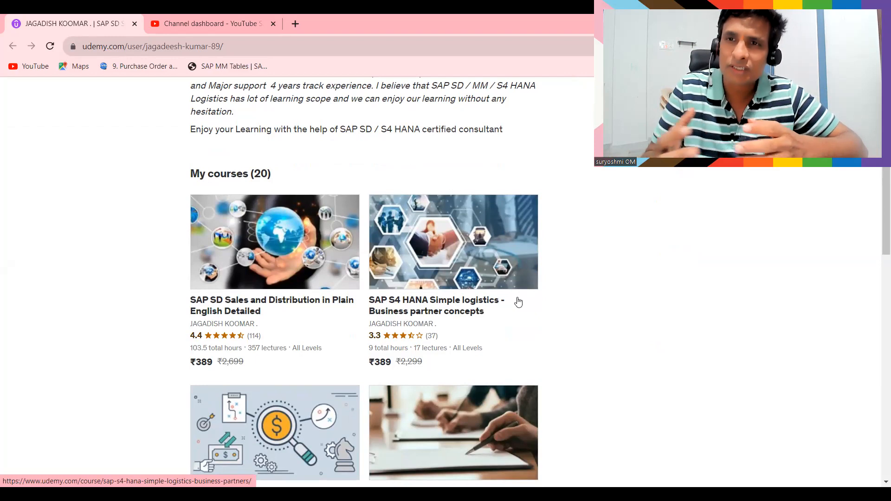
{"action": "mouse_move", "coordinate": [526, 322]}
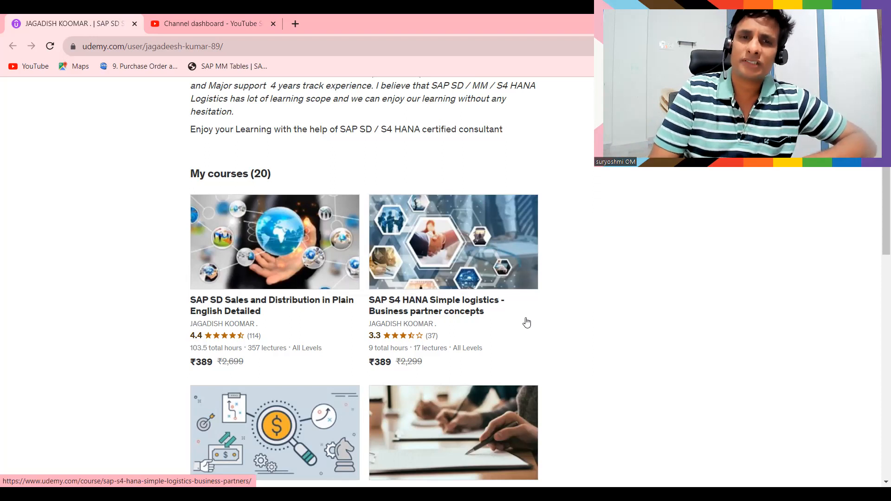
{"action": "mouse_move", "coordinate": [522, 263]}
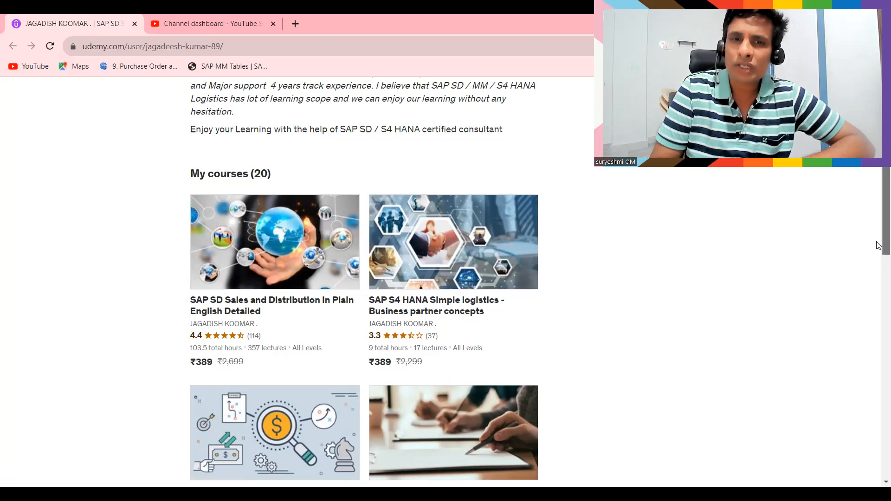
{"action": "scroll", "scroll_direction": "down", "scroll_amount": 3}
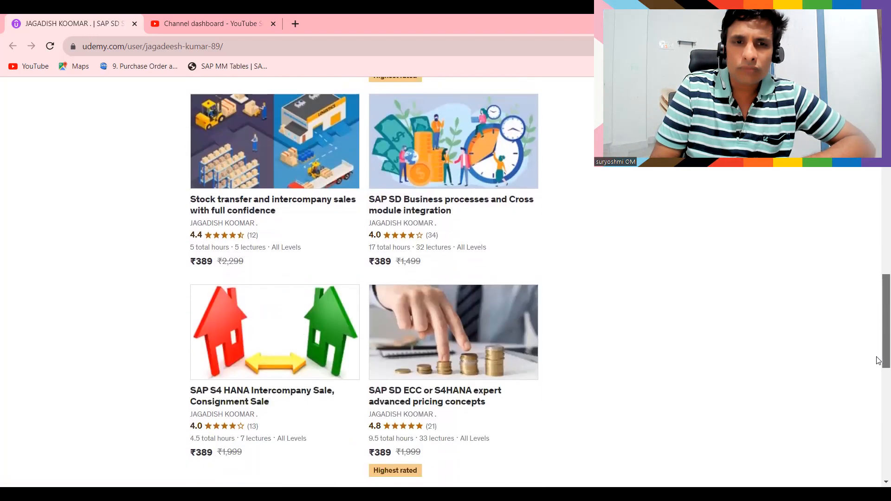
{"action": "scroll", "scroll_direction": "down", "scroll_amount": 3}
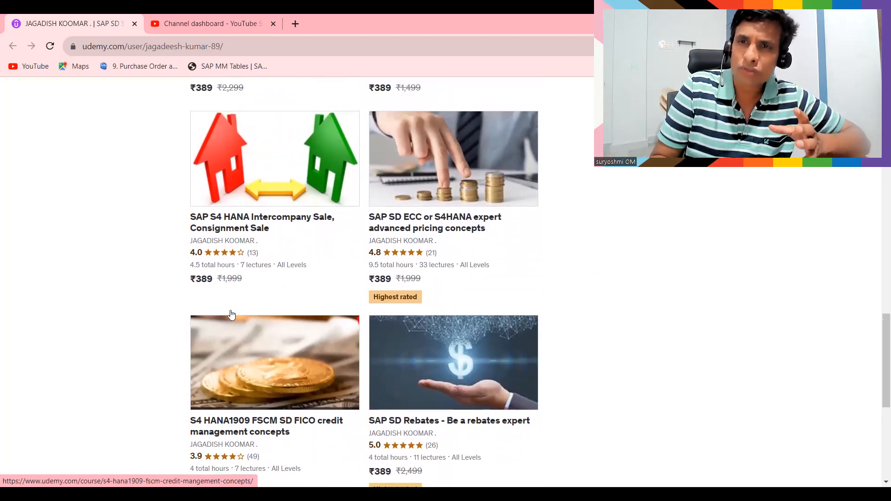
{"action": "scroll", "scroll_direction": "down", "scroll_amount": 3}
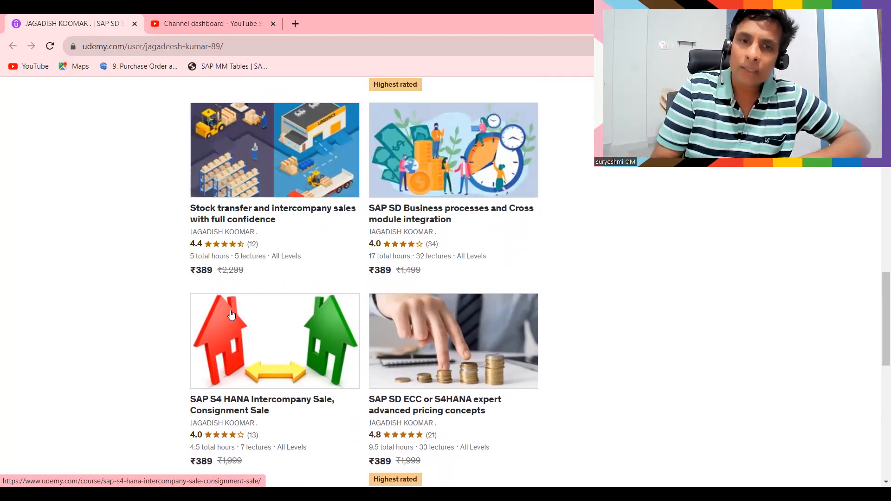
{"action": "mouse_move", "coordinate": [510, 407]}
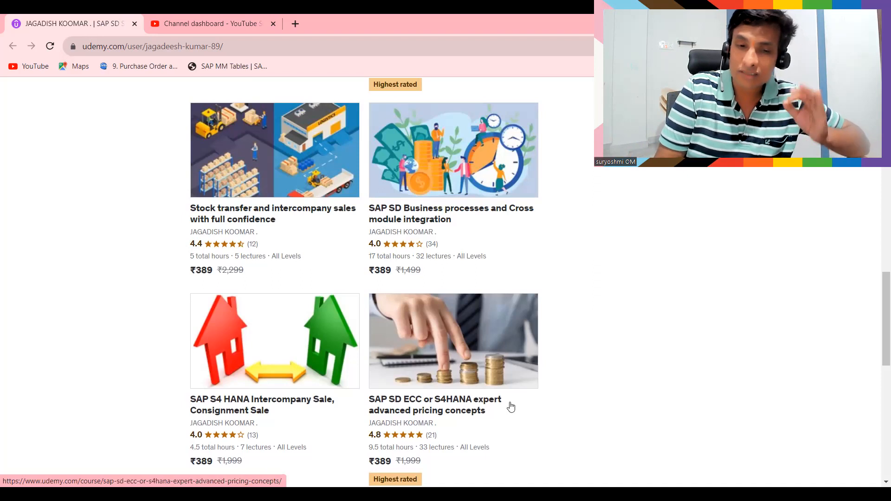
{"action": "mouse_move", "coordinate": [468, 397]}
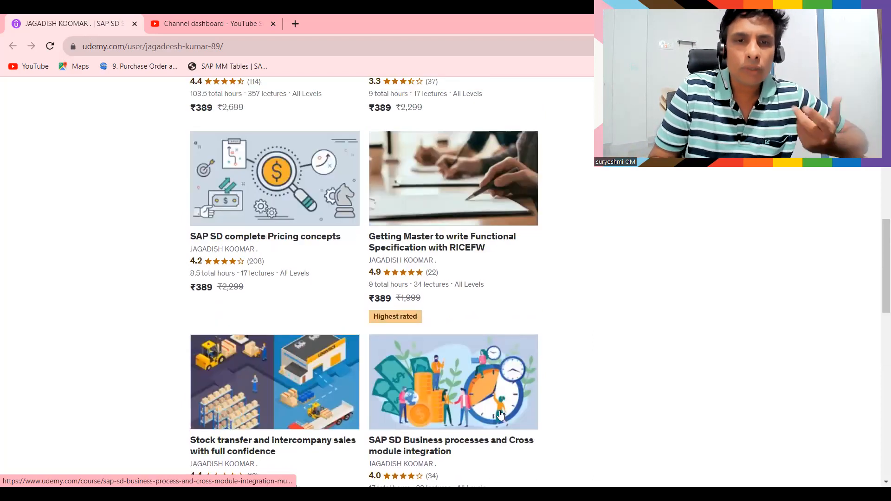
{"action": "scroll", "scroll_direction": "down", "scroll_amount": 3}
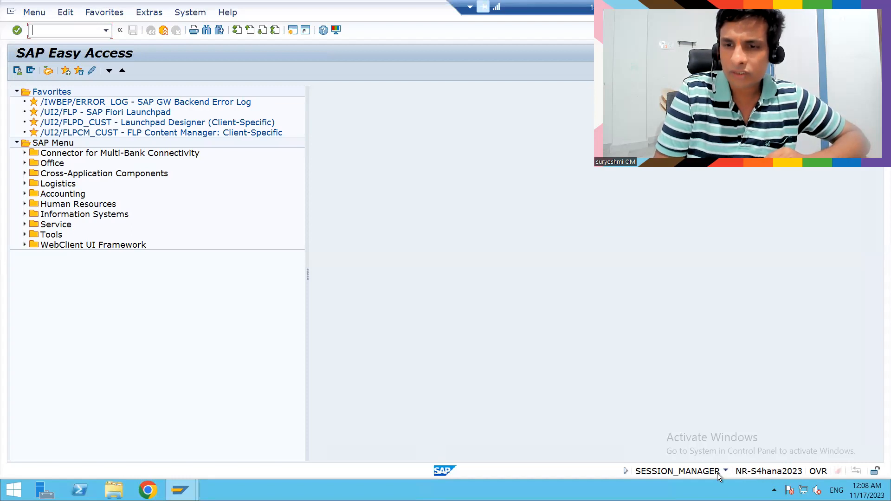
{"action": "mouse_move", "coordinate": [767, 474]}
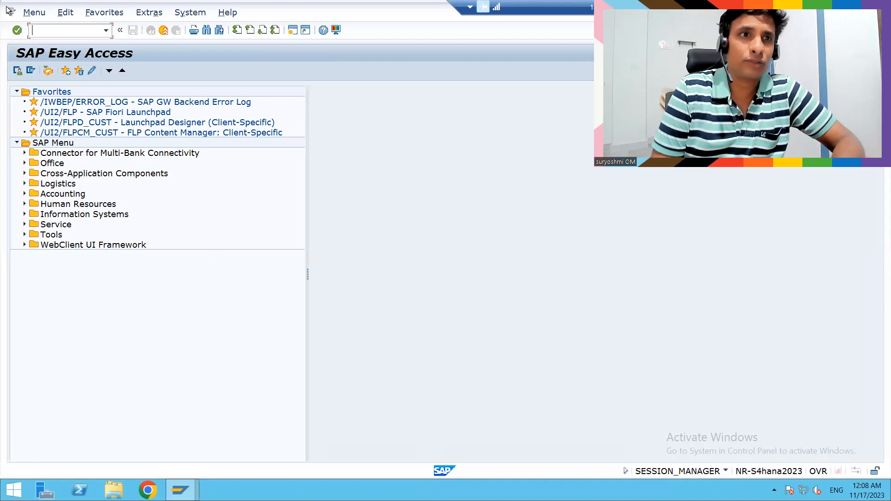
{"action": "type", "text": "BP"}
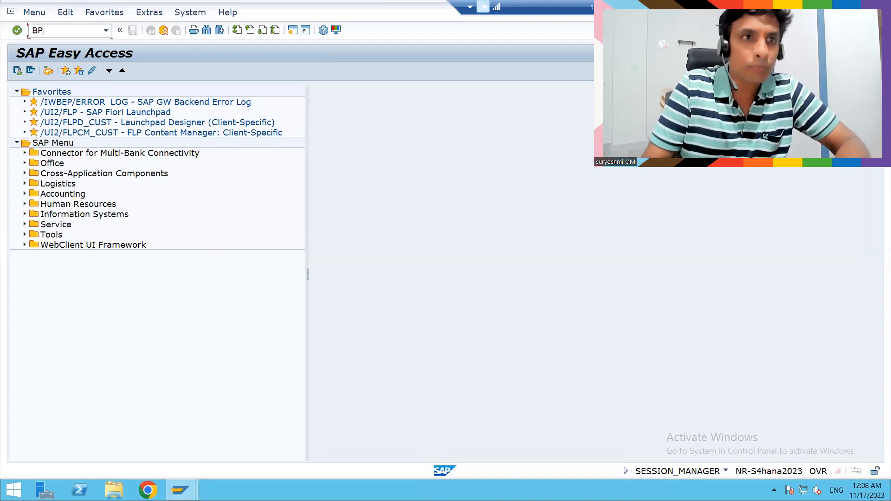
{"action": "key", "text": "Enter"}
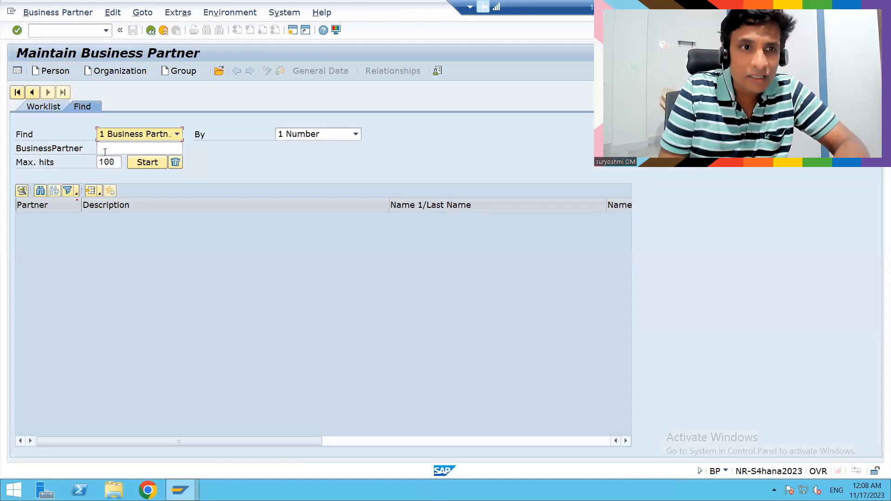
{"action": "left_click", "coordinate": [140, 149]}
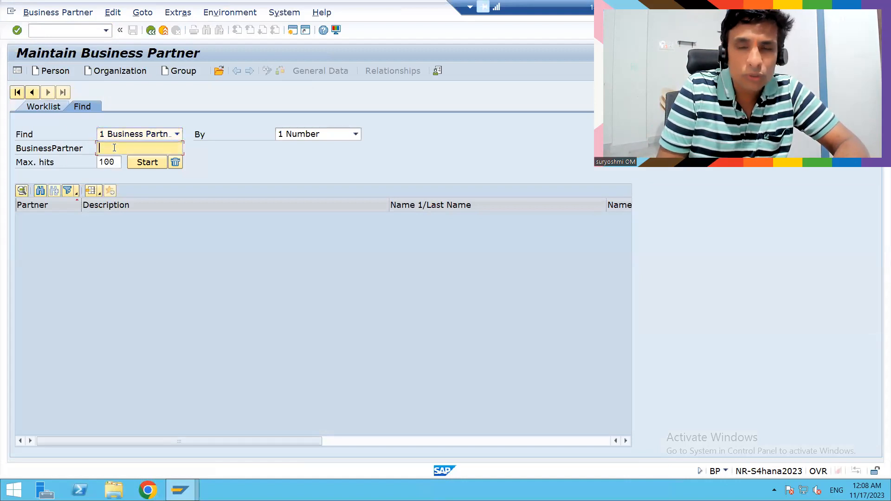
{"action": "left_click", "coordinate": [176, 134]}
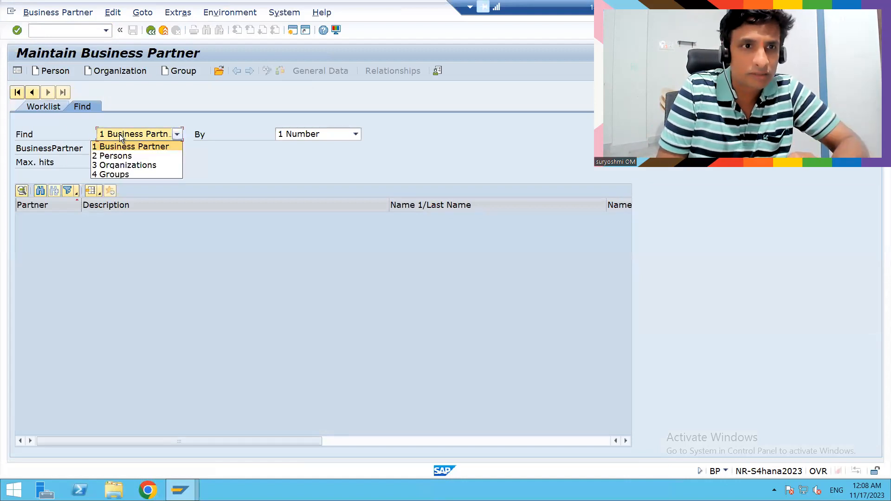
{"action": "mouse_move", "coordinate": [117, 156]}
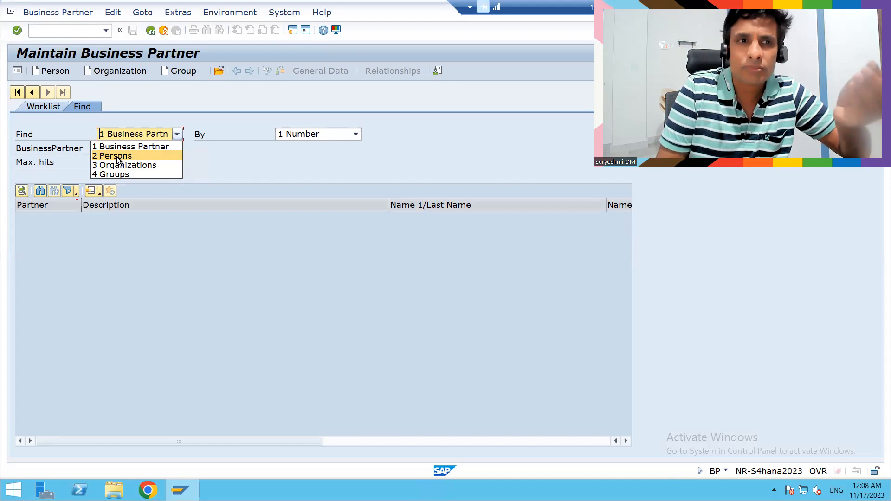
{"action": "mouse_move", "coordinate": [123, 165]}
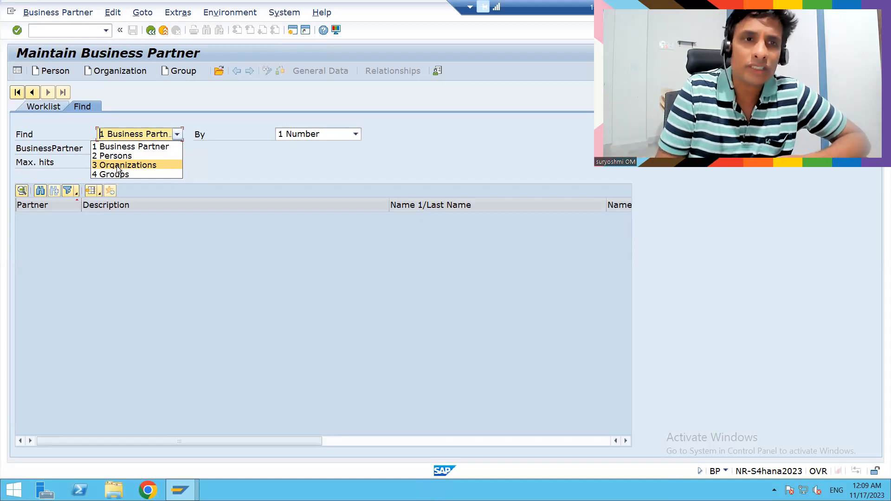
{"action": "mouse_move", "coordinate": [111, 175]}
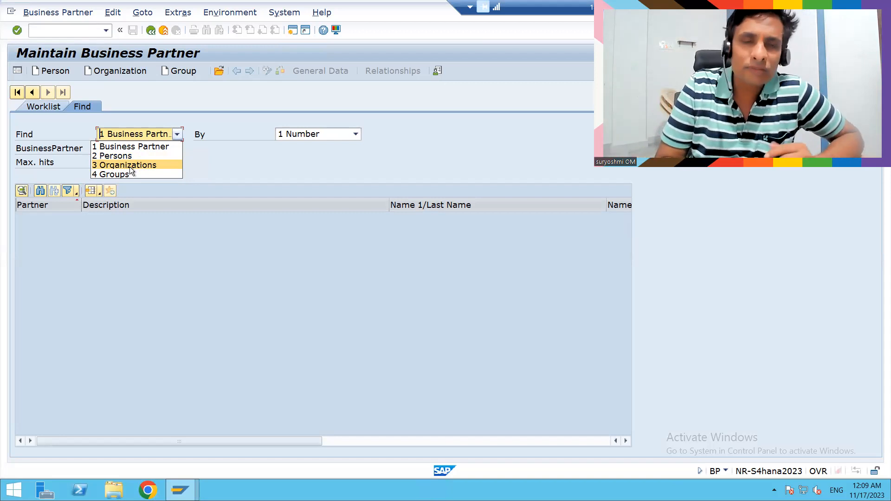
{"action": "mouse_move", "coordinate": [252, 189]}
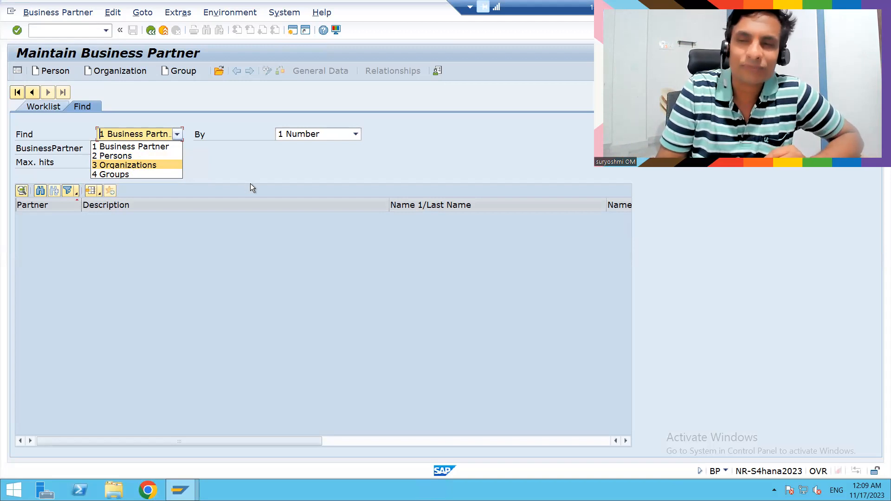
{"action": "mouse_move", "coordinate": [129, 174]}
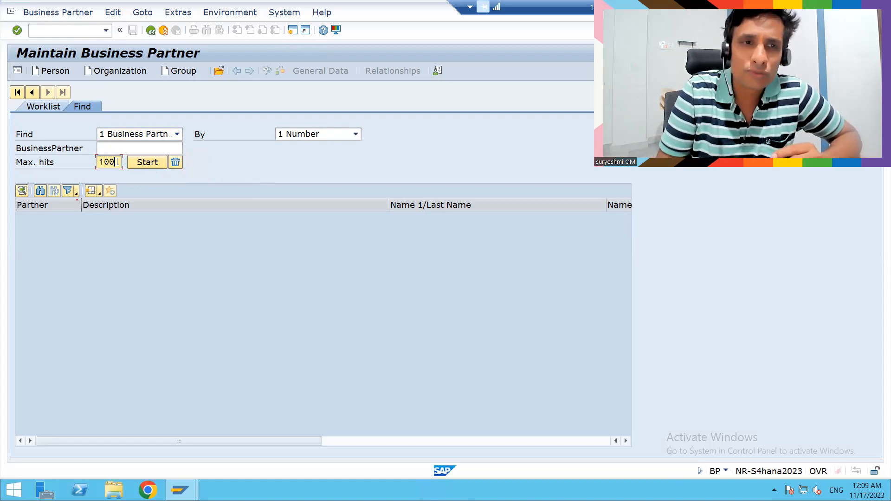
{"action": "left_click", "coordinate": [146, 163]}
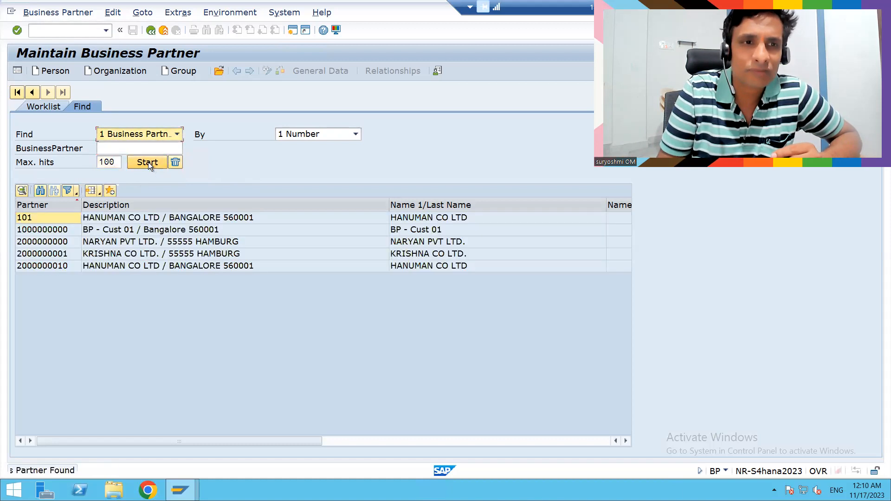
{"action": "left_click", "coordinate": [146, 161]}
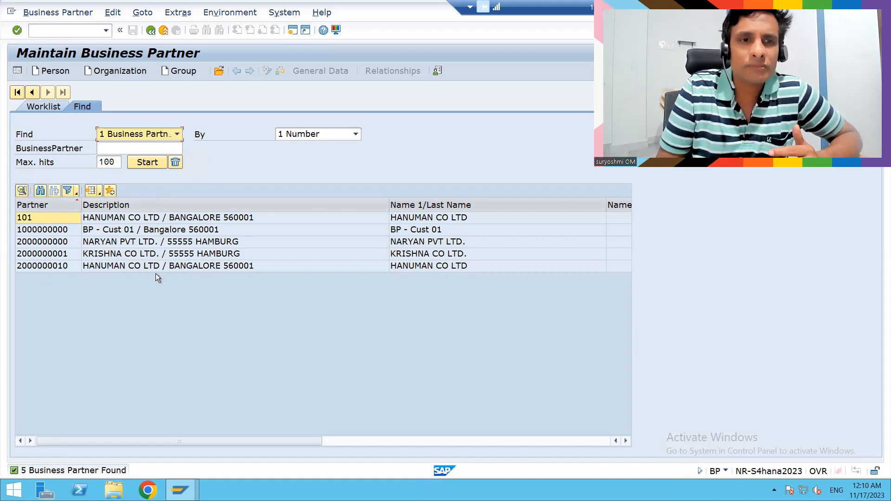
{"action": "mouse_move", "coordinate": [200, 271]}
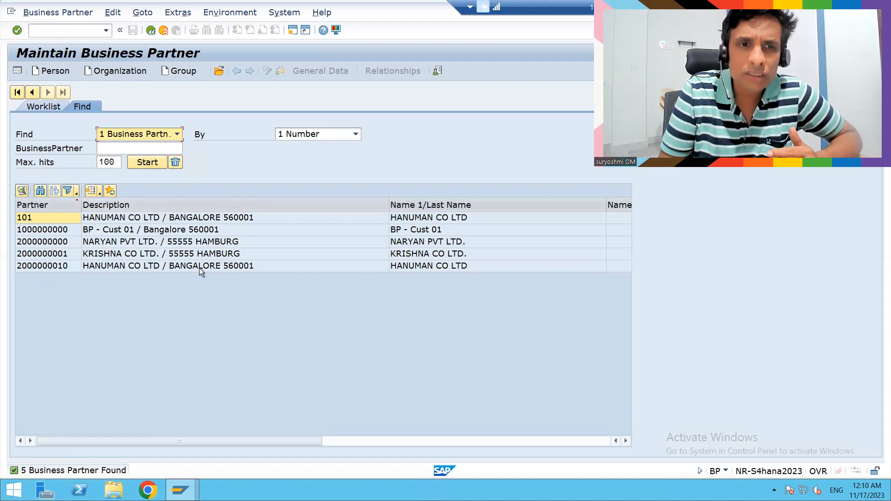
{"action": "mouse_move", "coordinate": [208, 241]}
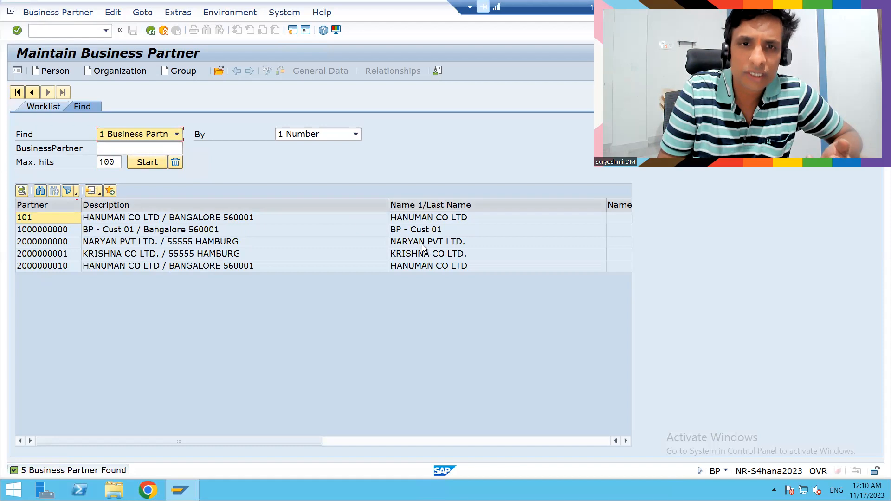
{"action": "mouse_move", "coordinate": [199, 308]}
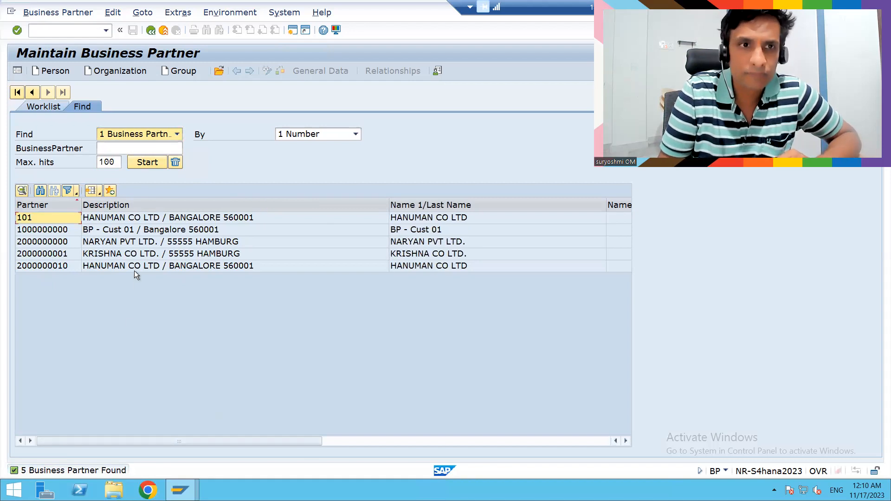
{"action": "left_click", "coordinate": [139, 148]}
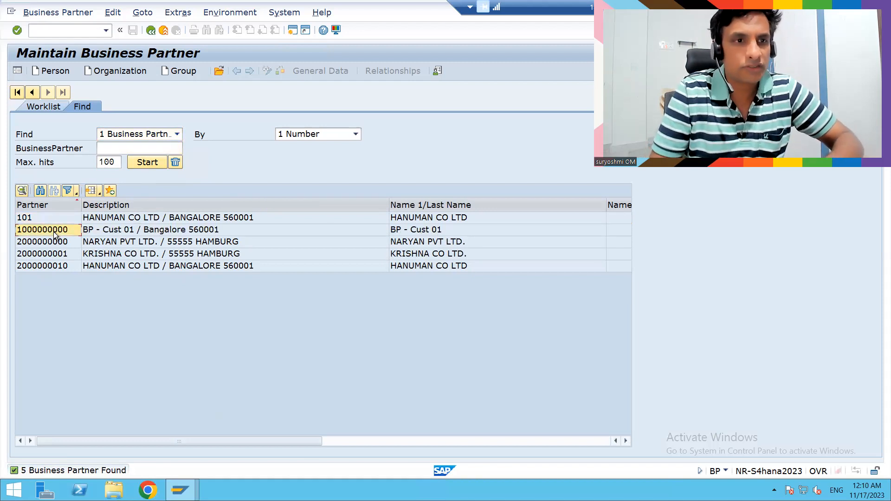
{"action": "left_click", "coordinate": [48, 241]}
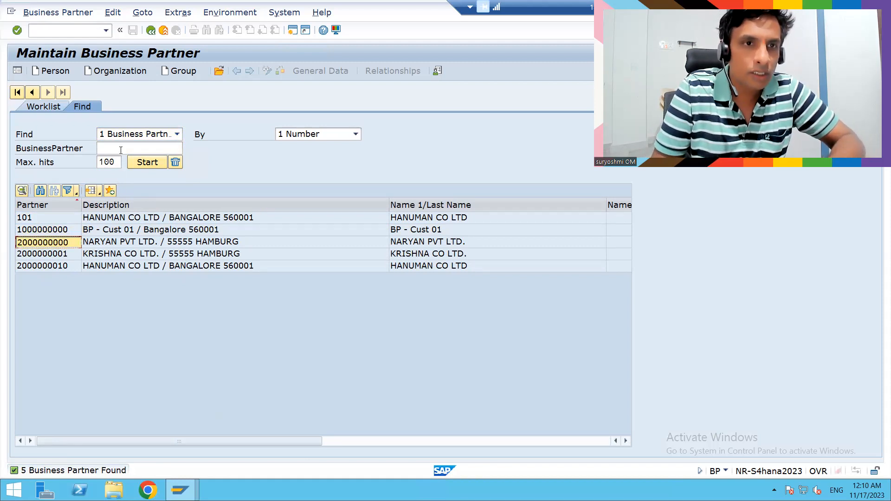
{"action": "type", "text": "2000000000"}
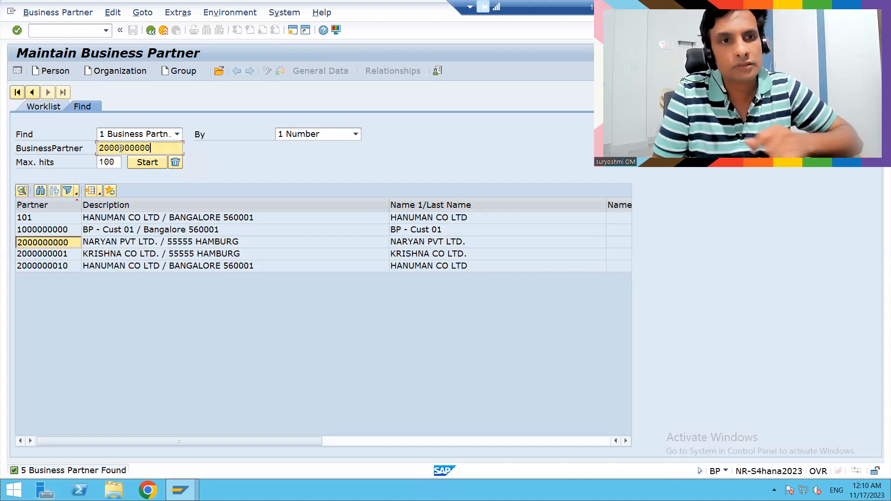
{"action": "left_click", "coordinate": [146, 161]}
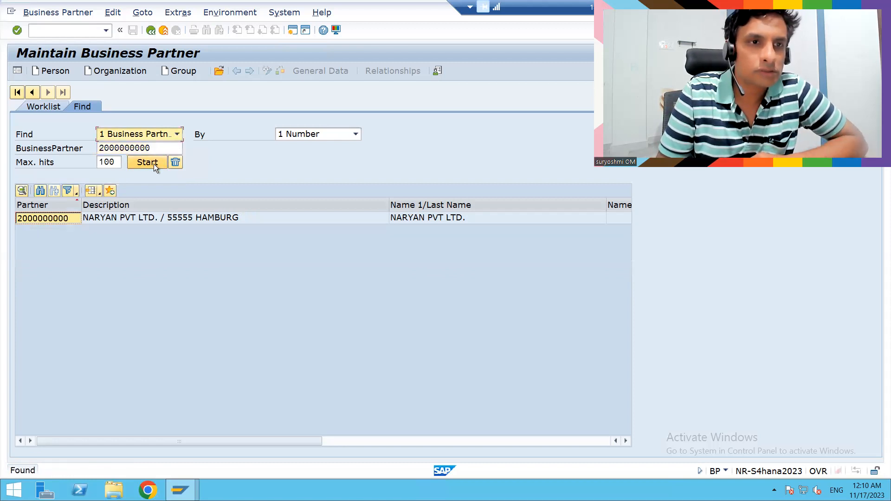
{"action": "left_click", "coordinate": [147, 162]}
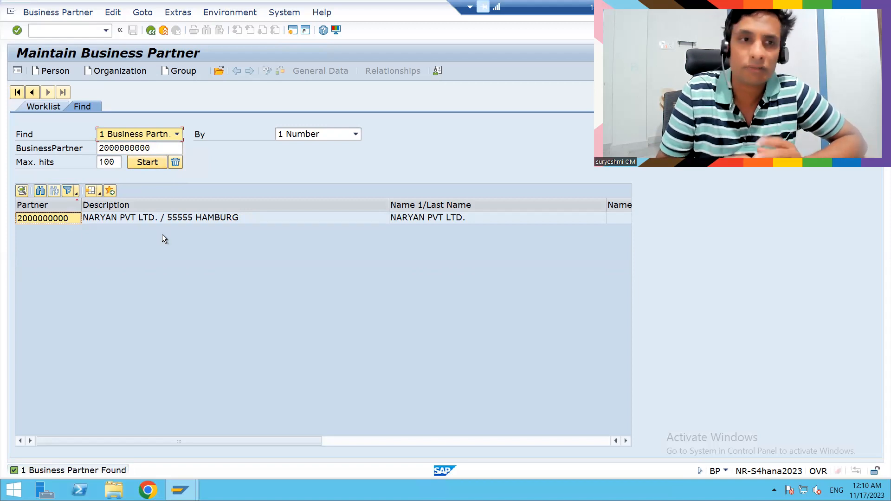
Search with wildcard 2* to list the Naryan, Krishna and Hanuman companies
{"action": "left_click", "coordinate": [139, 148]}
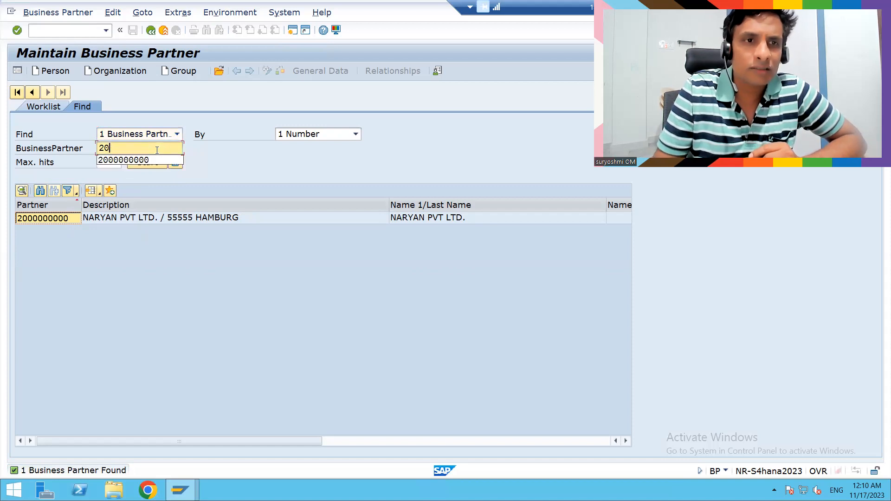
{"action": "type", "text": "2*"}
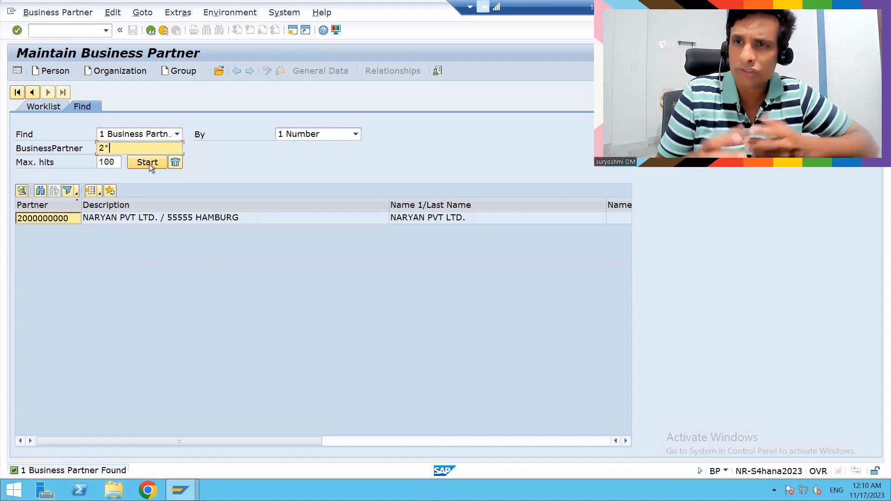
{"action": "left_click", "coordinate": [147, 163]}
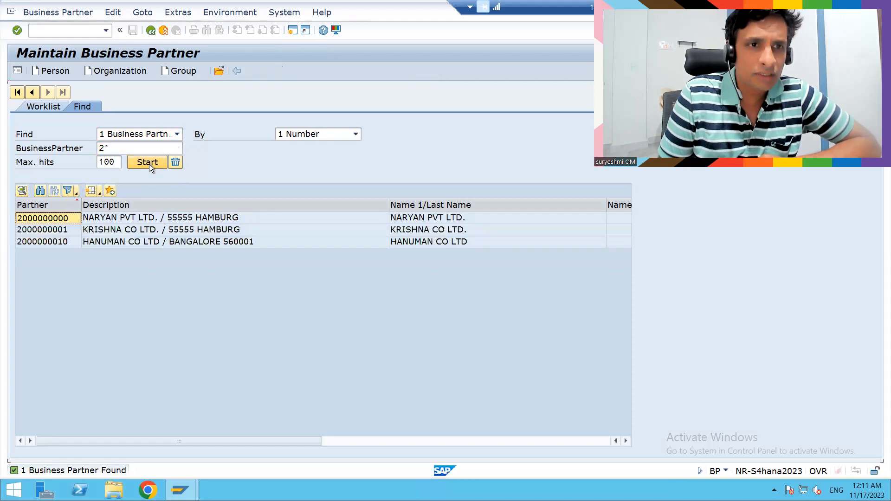
{"action": "left_click", "coordinate": [147, 162]}
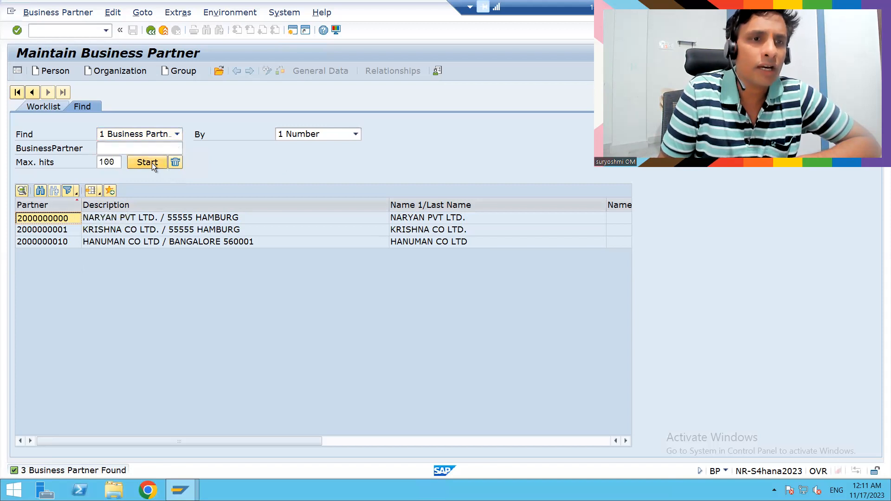
Restrict the partner search to Persons, then to Groups, finding no partners either time
{"action": "left_click", "coordinate": [147, 162]}
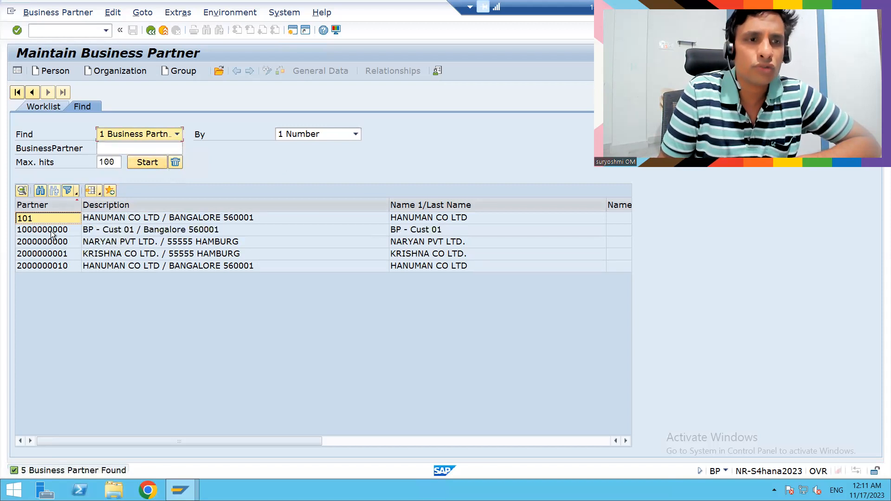
{"action": "mouse_move", "coordinate": [108, 172]}
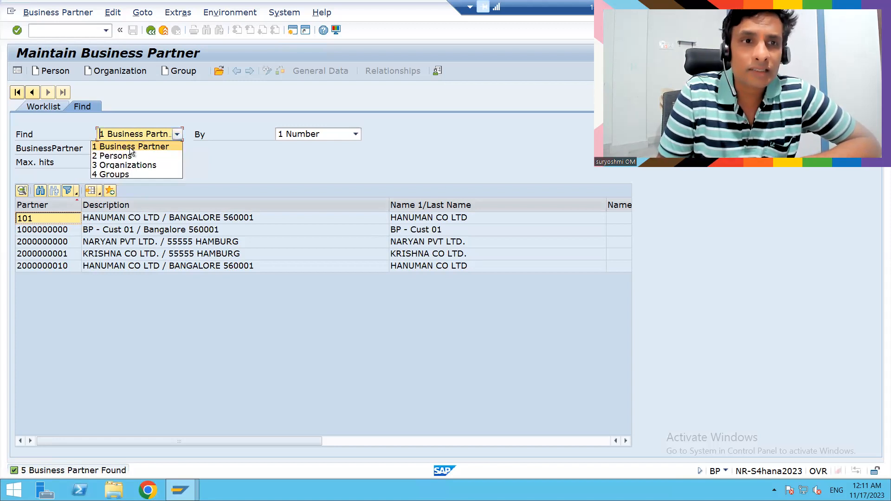
{"action": "mouse_move", "coordinate": [114, 174]}
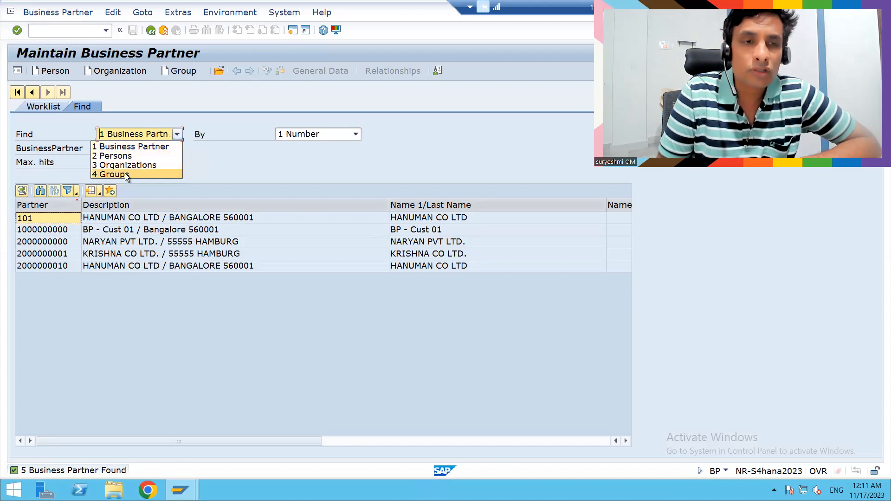
{"action": "mouse_move", "coordinate": [131, 146]}
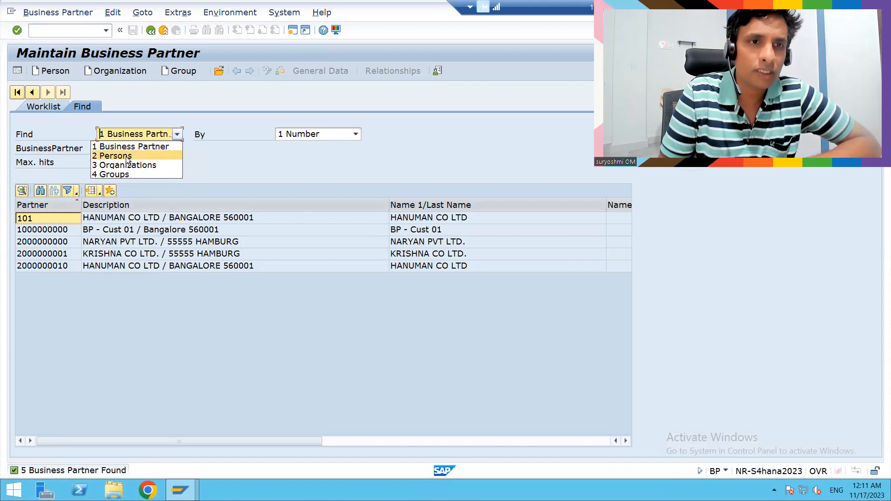
{"action": "left_click", "coordinate": [118, 156]}
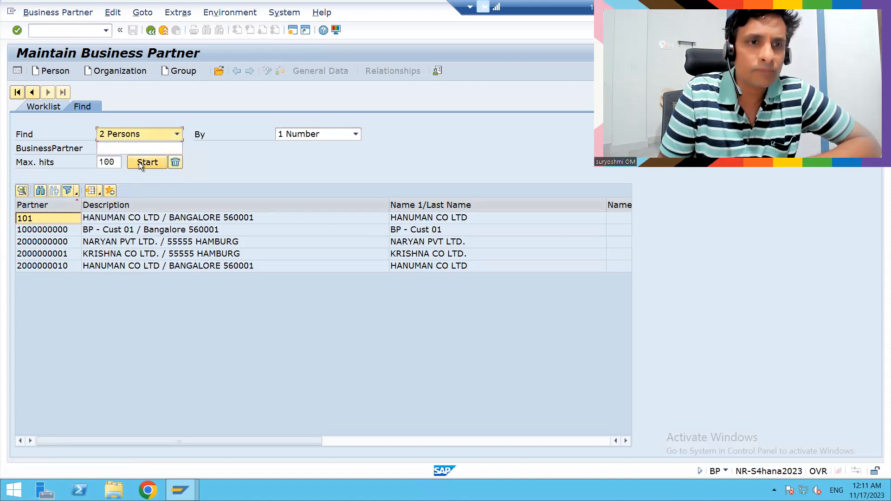
{"action": "left_click", "coordinate": [147, 162]}
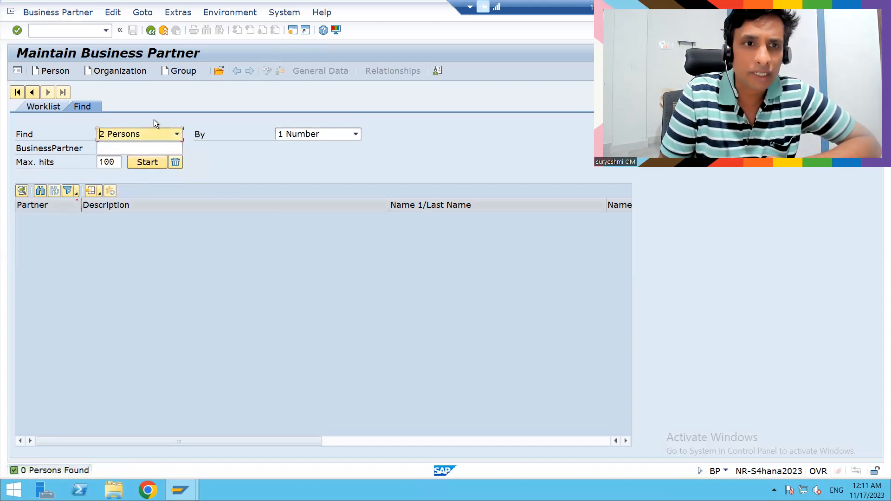
{"action": "left_click", "coordinate": [177, 134]}
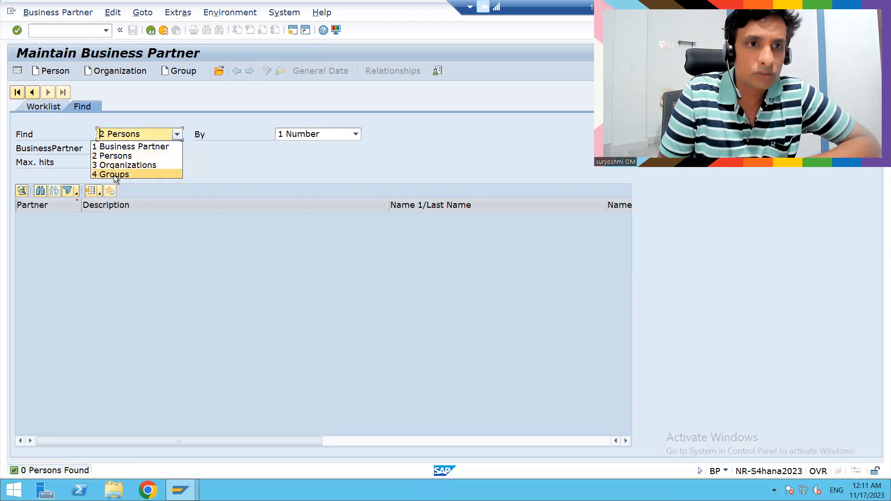
{"action": "left_click", "coordinate": [111, 175]}
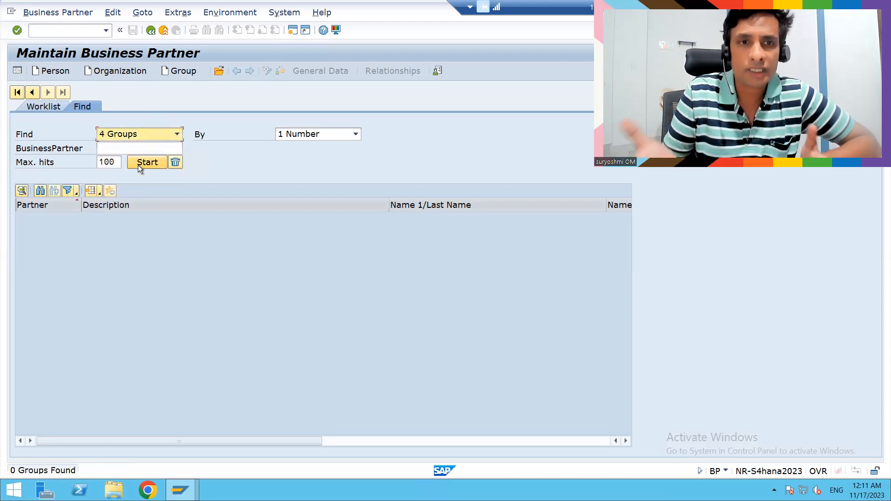
{"action": "left_click", "coordinate": [148, 162]}
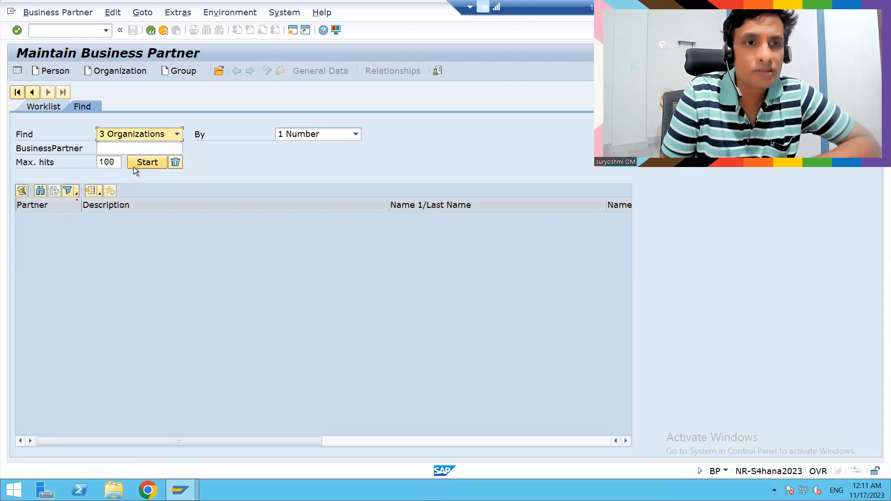
Search Organizations with Max. hits cleared, then with 1000, listing all five partners
{"action": "left_click", "coordinate": [148, 161]}
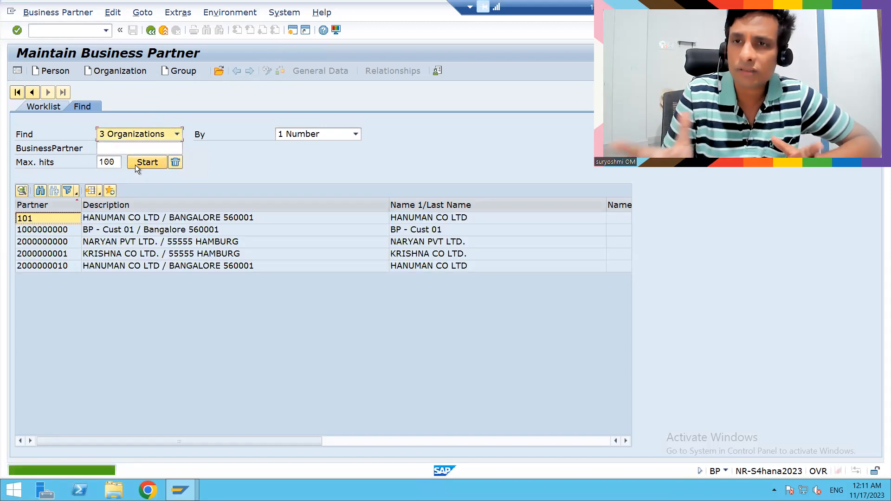
{"action": "left_click", "coordinate": [147, 162]}
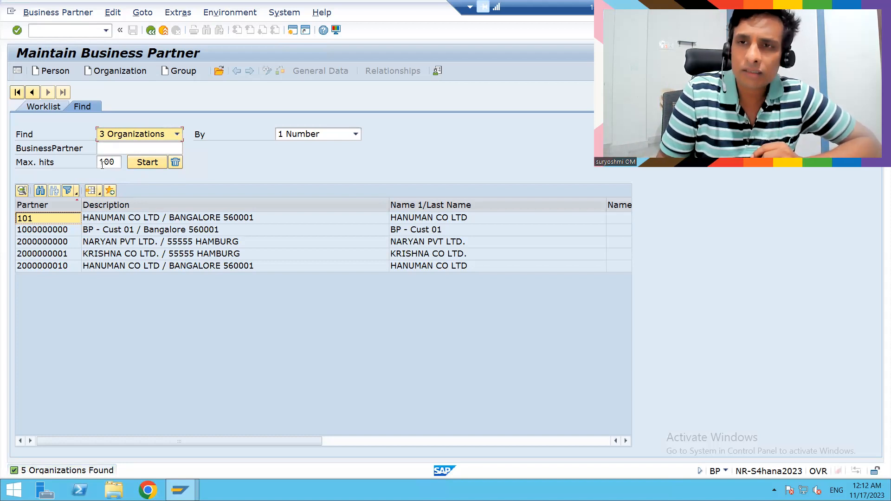
{"action": "left_click", "coordinate": [108, 162]}
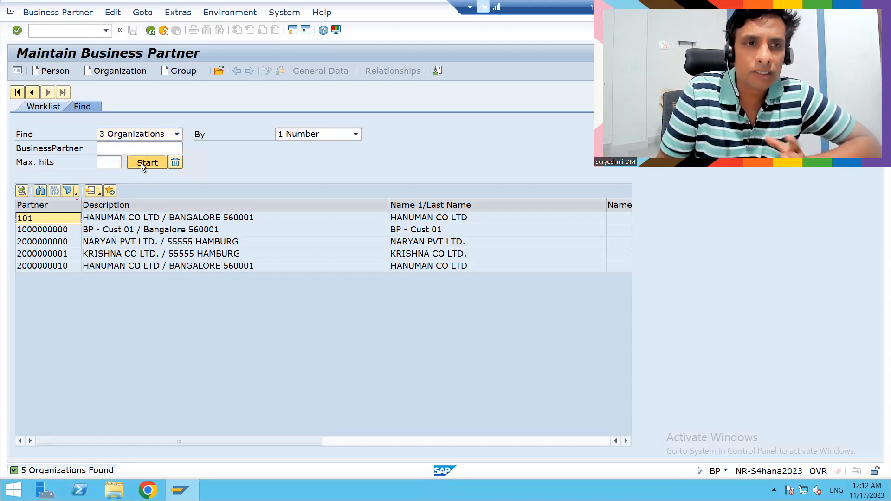
{"action": "left_click", "coordinate": [147, 162]}
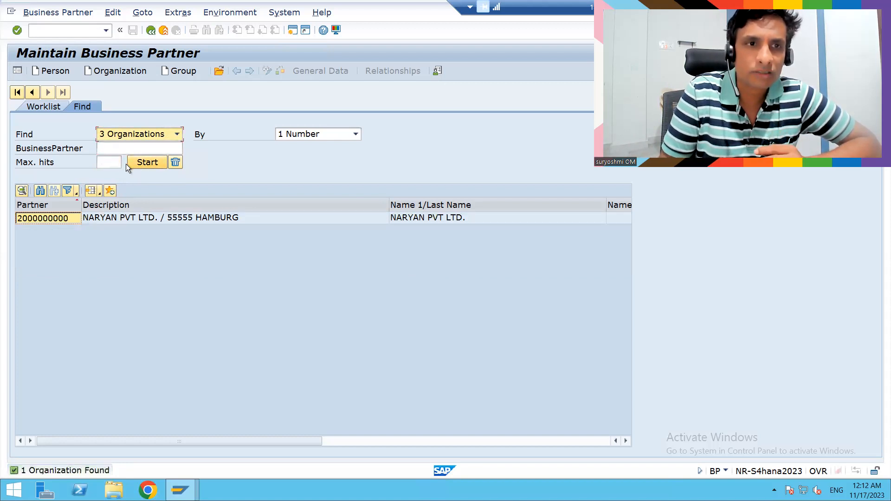
{"action": "type", "text": "1000"}
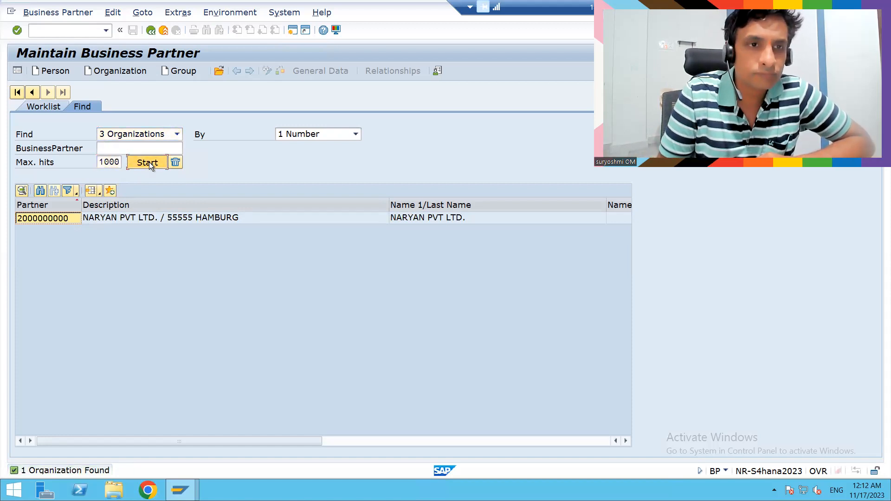
{"action": "left_click", "coordinate": [147, 162]}
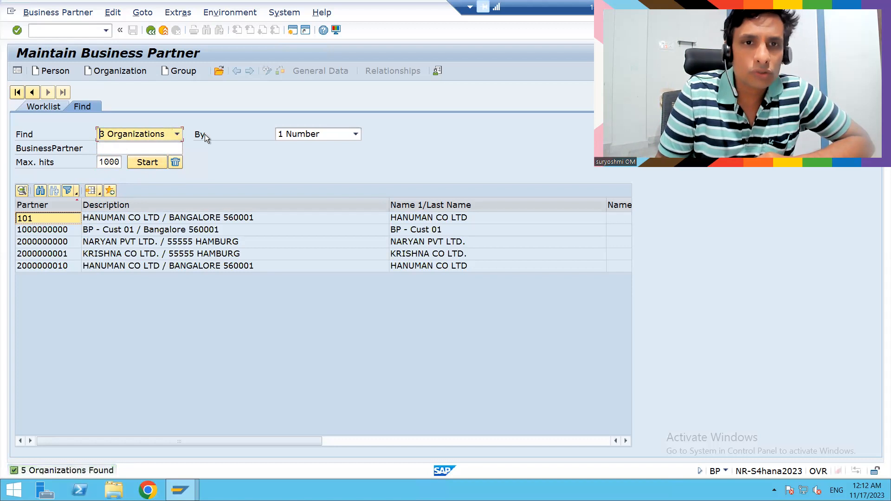
{"action": "left_click", "coordinate": [356, 134]}
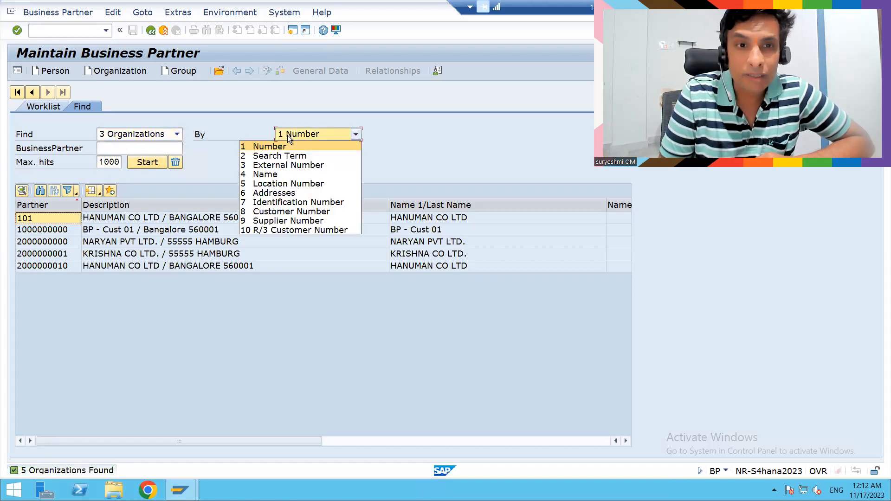
{"action": "mouse_move", "coordinate": [279, 155]}
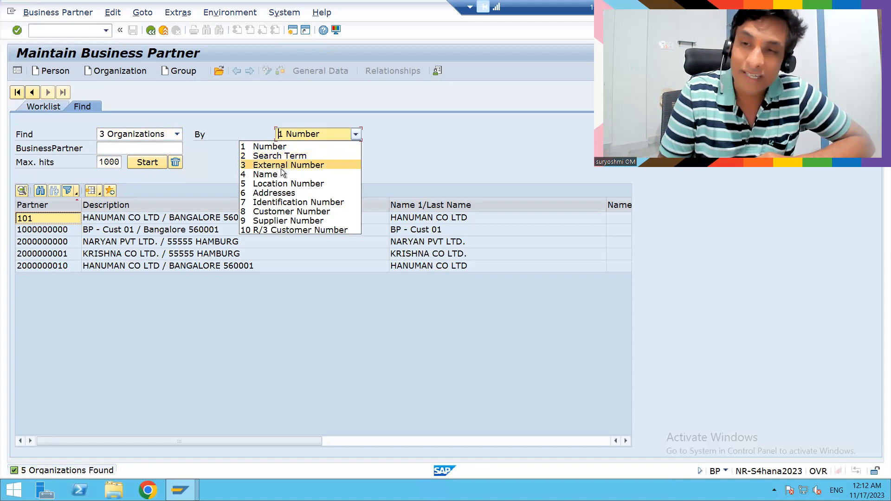
{"action": "mouse_move", "coordinate": [265, 174]}
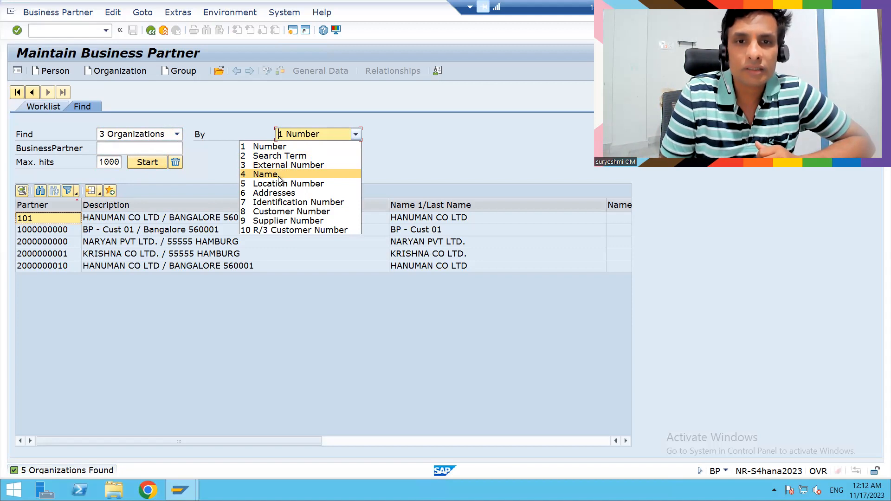
{"action": "left_click", "coordinate": [265, 174]}
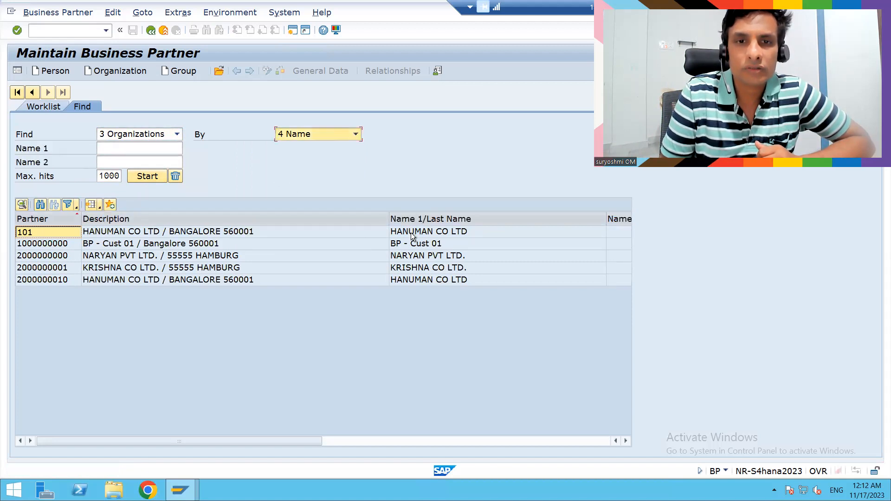
{"action": "left_click", "coordinate": [429, 231]}
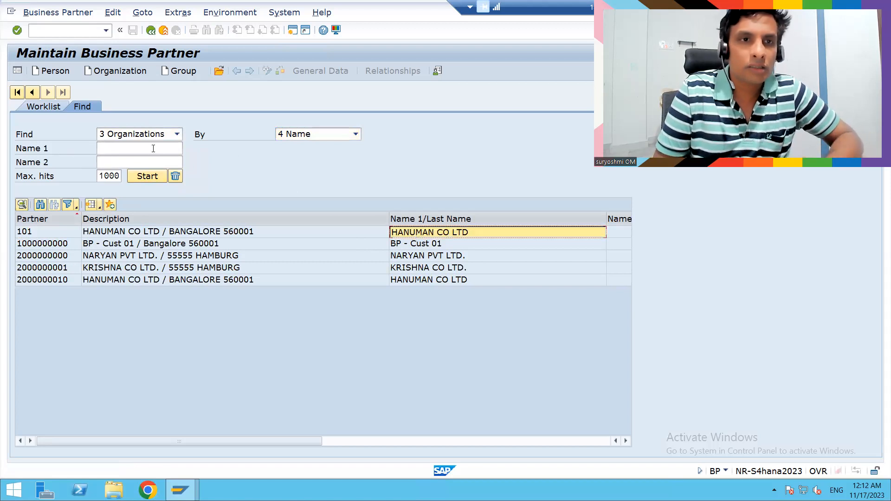
{"action": "type", "text": "HANUMAN CO LTD"}
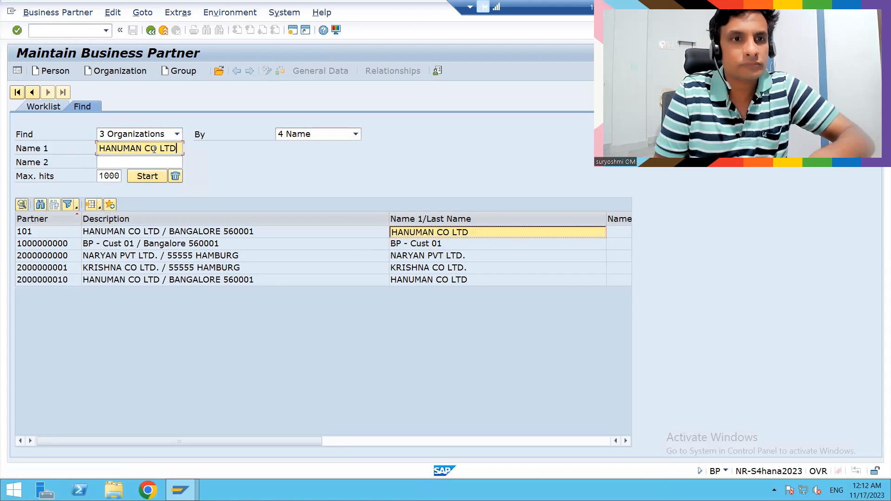
{"action": "left_click", "coordinate": [147, 175]}
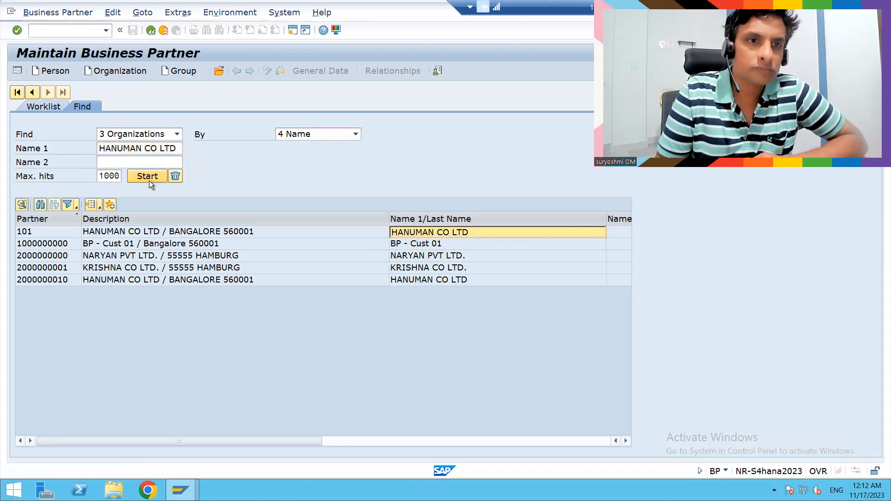
{"action": "left_click", "coordinate": [146, 176]}
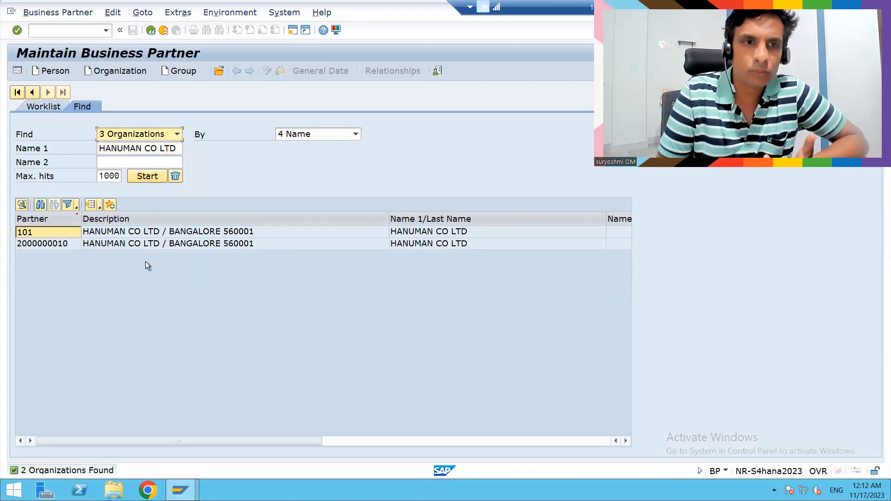
{"action": "mouse_move", "coordinate": [151, 250]}
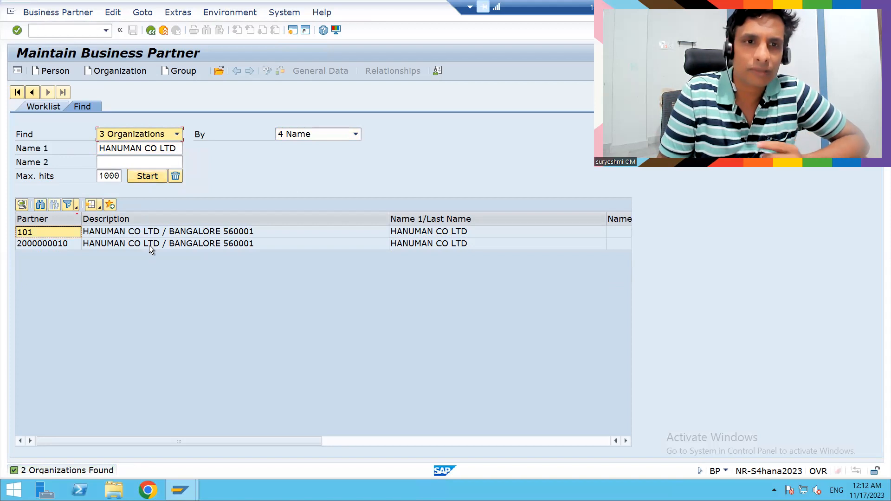
{"action": "left_click", "coordinate": [356, 133]}
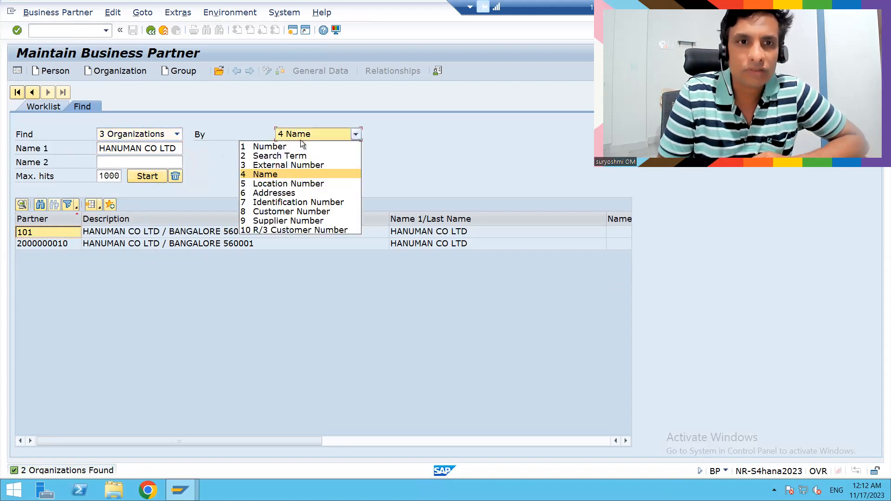
{"action": "mouse_move", "coordinate": [298, 202]}
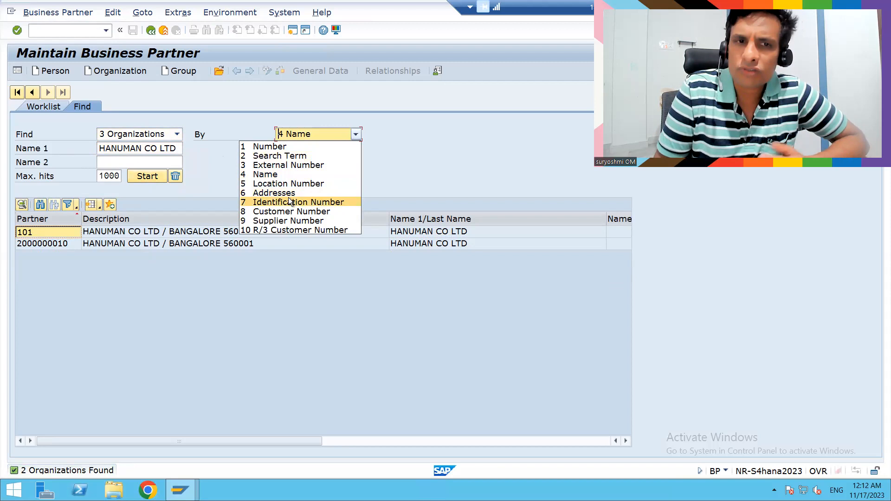
{"action": "mouse_move", "coordinate": [291, 211]}
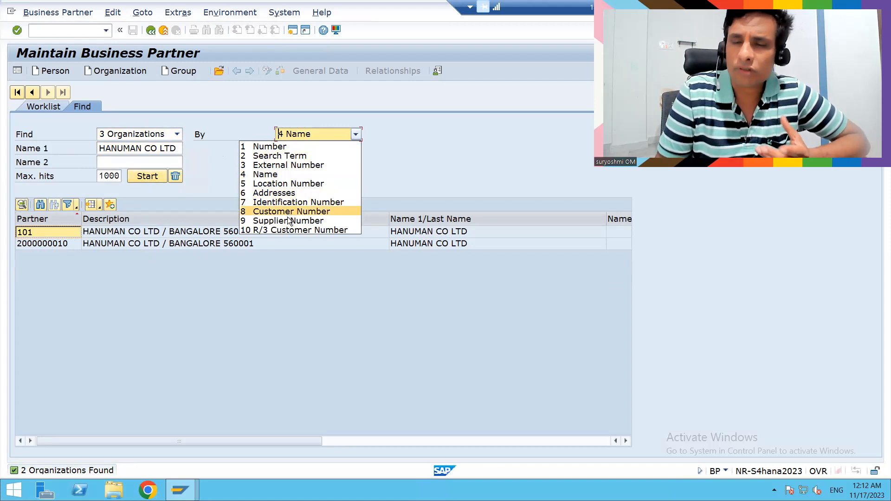
{"action": "mouse_move", "coordinate": [288, 220]}
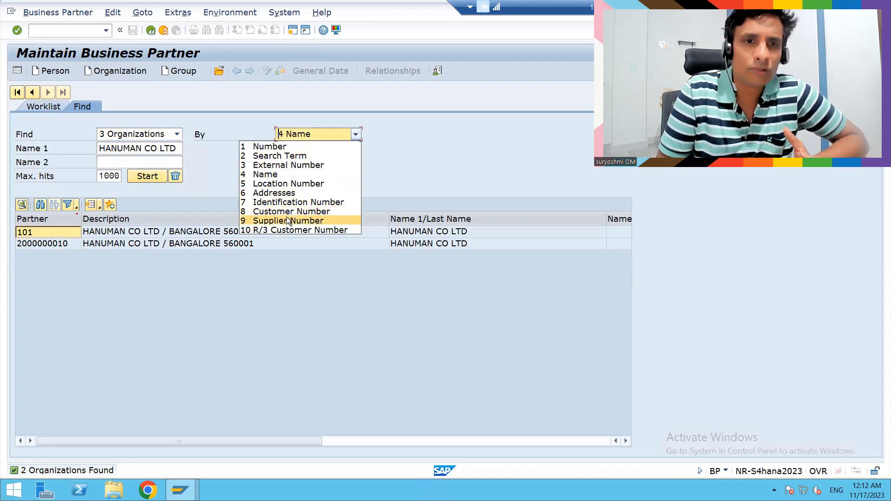
{"action": "mouse_move", "coordinate": [284, 229]}
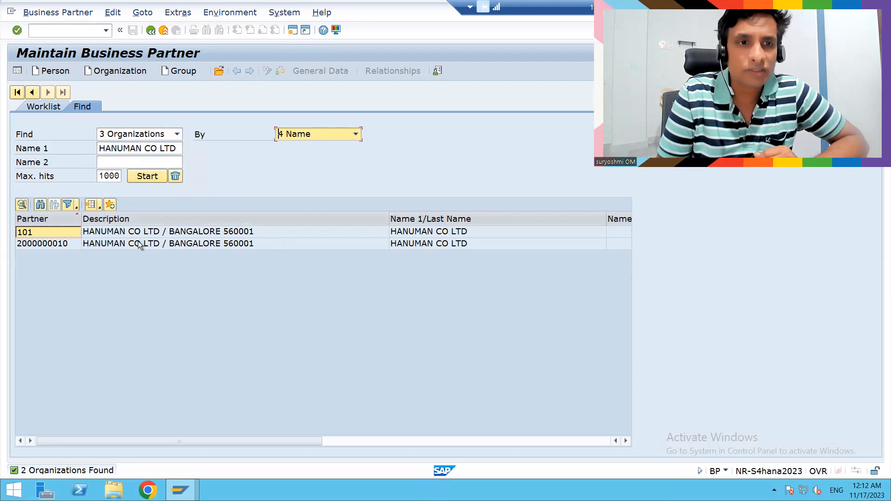
{"action": "double_click", "coordinate": [41, 243]}
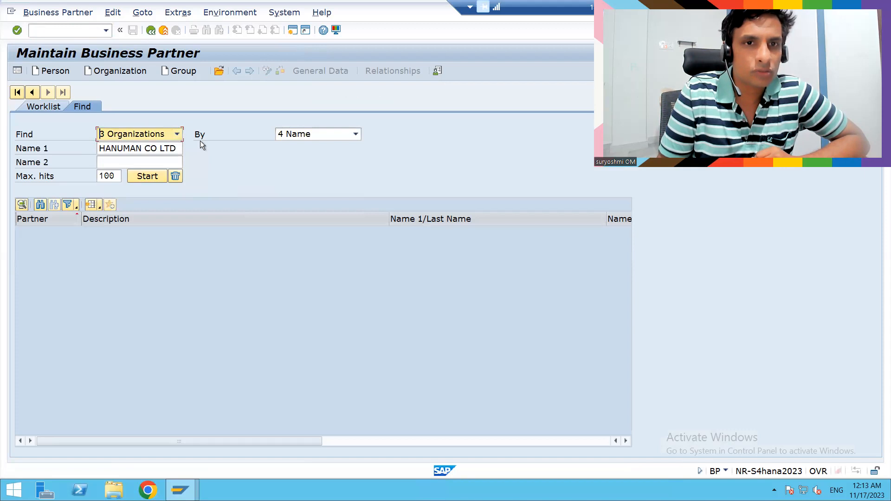
{"action": "left_click", "coordinate": [356, 133]}
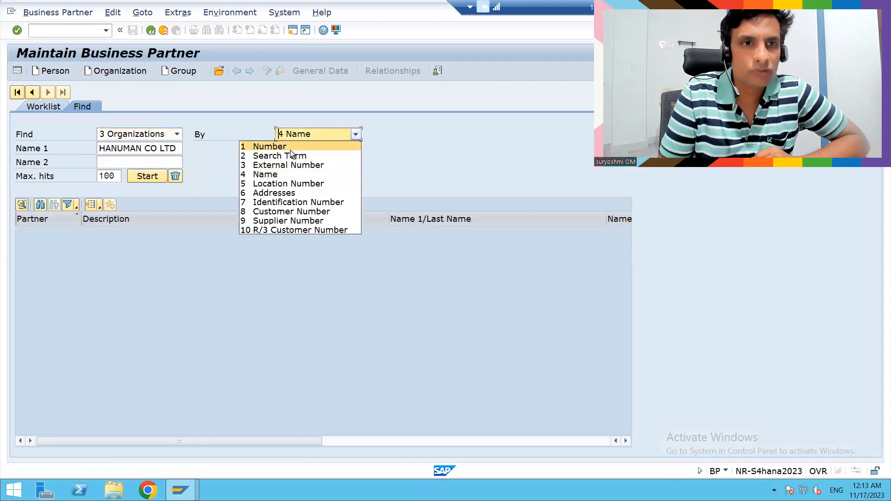
{"action": "left_click", "coordinate": [269, 147]}
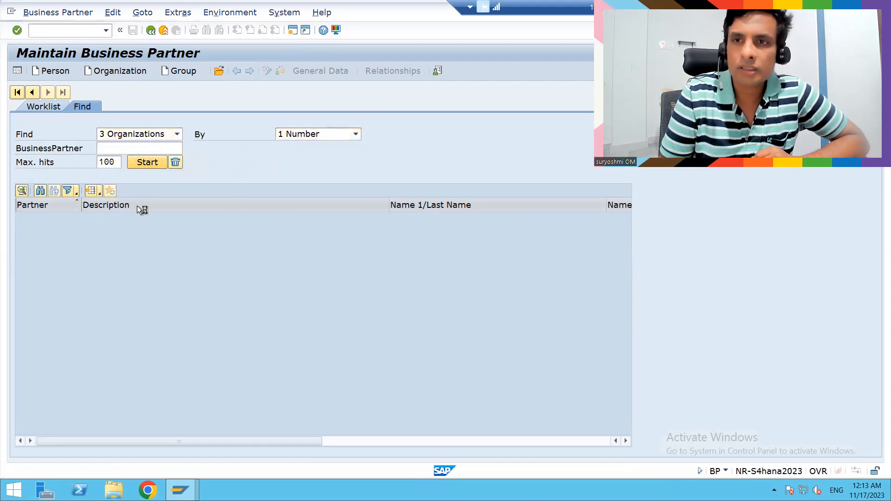
{"action": "left_click", "coordinate": [147, 161]}
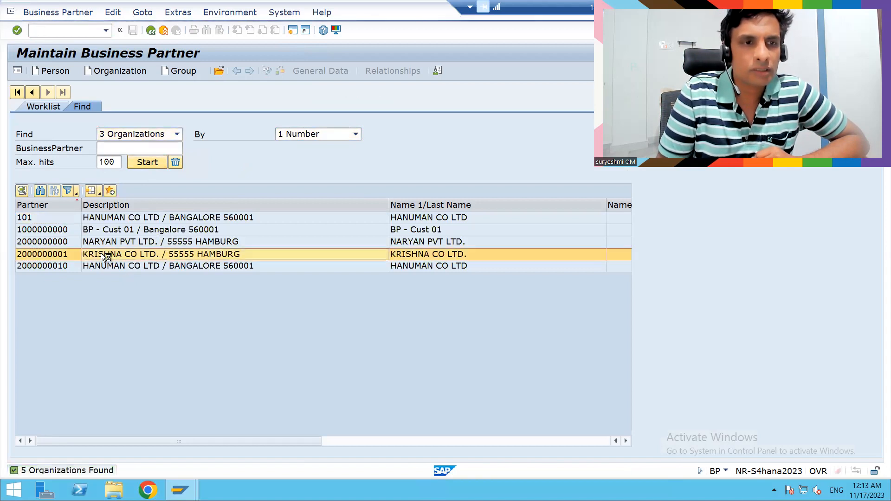
{"action": "double_click", "coordinate": [161, 254]}
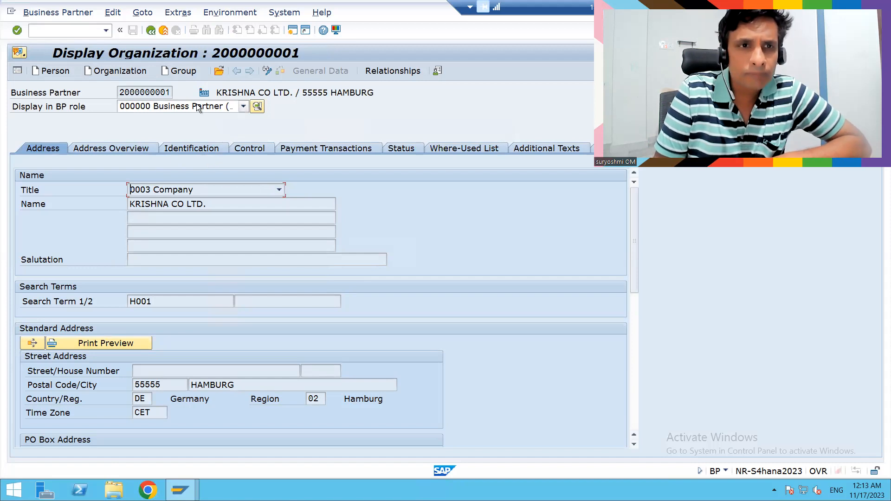
Display the partner in role ZFCU00 Finance Customer and browse address, identification, control and payment tabs
{"action": "left_click", "coordinate": [243, 107]}
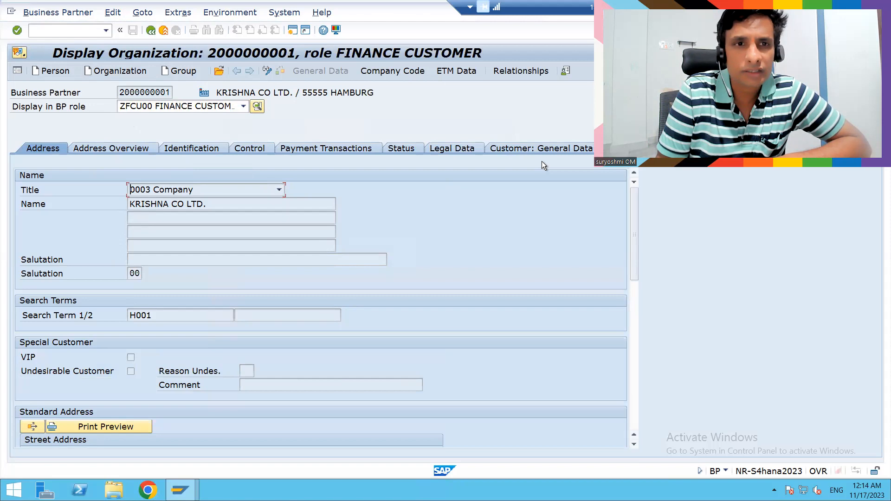
{"action": "left_click", "coordinate": [111, 148]}
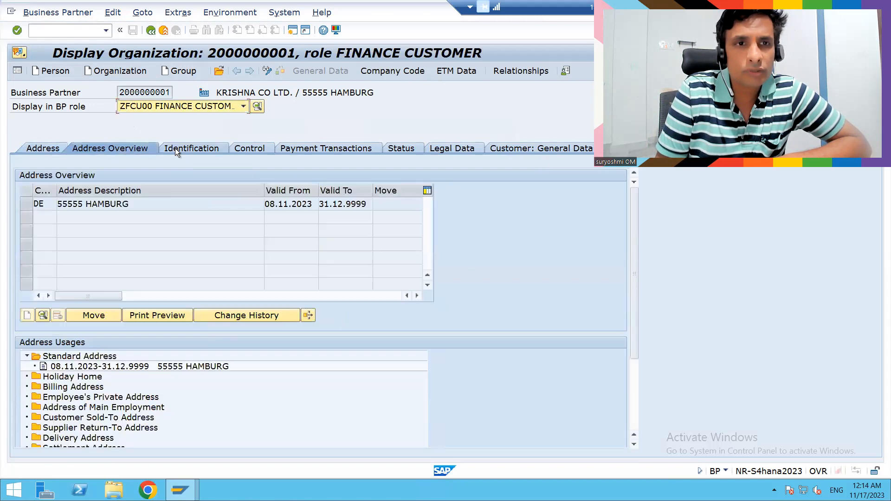
{"action": "left_click", "coordinate": [191, 148]}
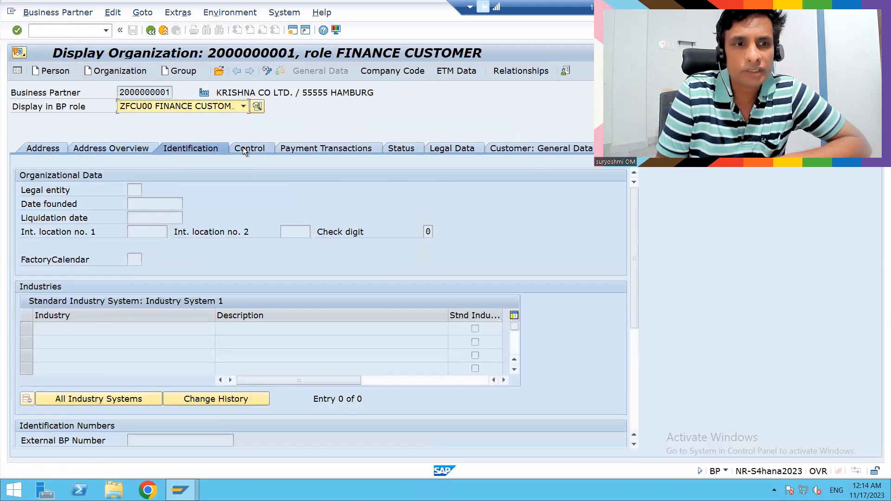
{"action": "left_click", "coordinate": [249, 148]}
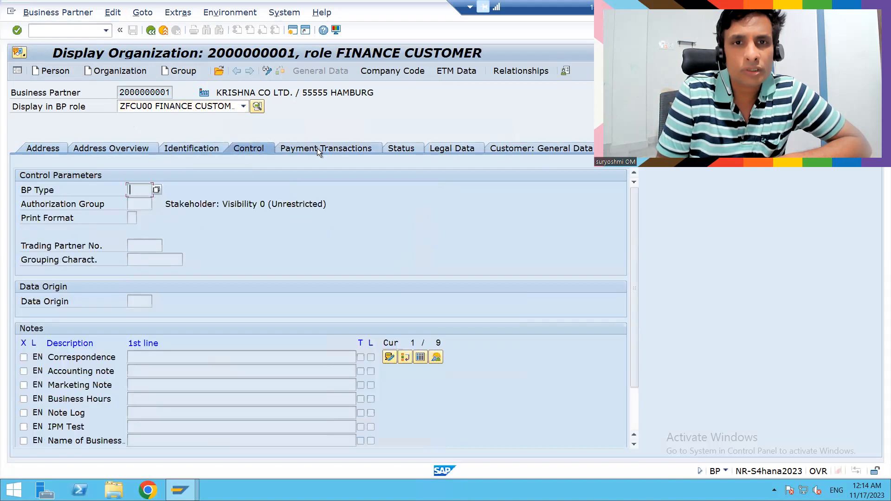
{"action": "left_click", "coordinate": [400, 148]}
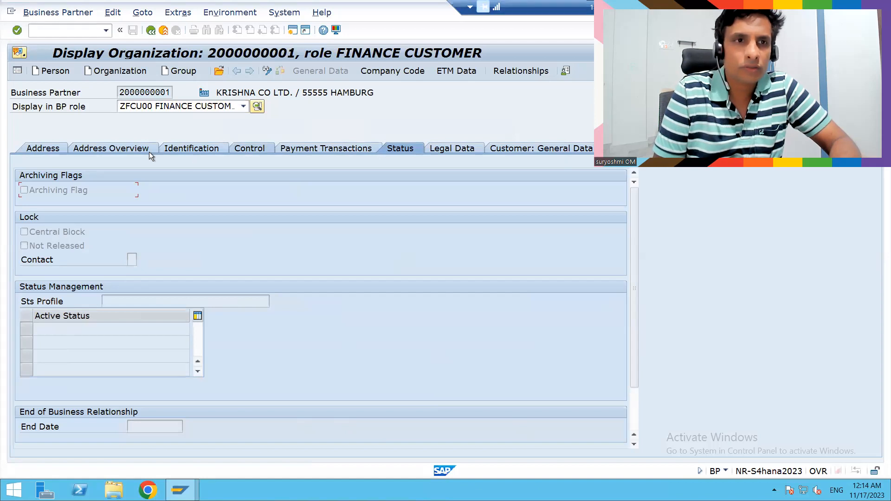
Revisit the address, control and bank details tabs, ending on the status data
{"action": "left_click", "coordinate": [111, 149]}
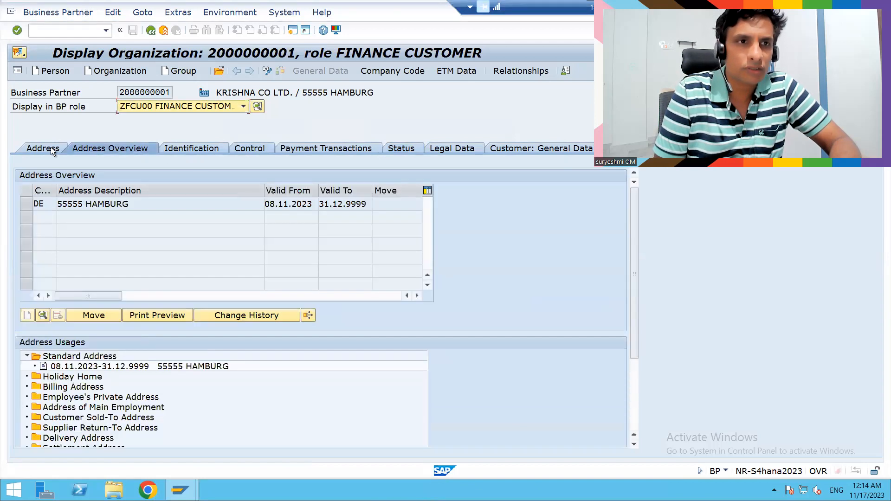
{"action": "left_click", "coordinate": [43, 149]}
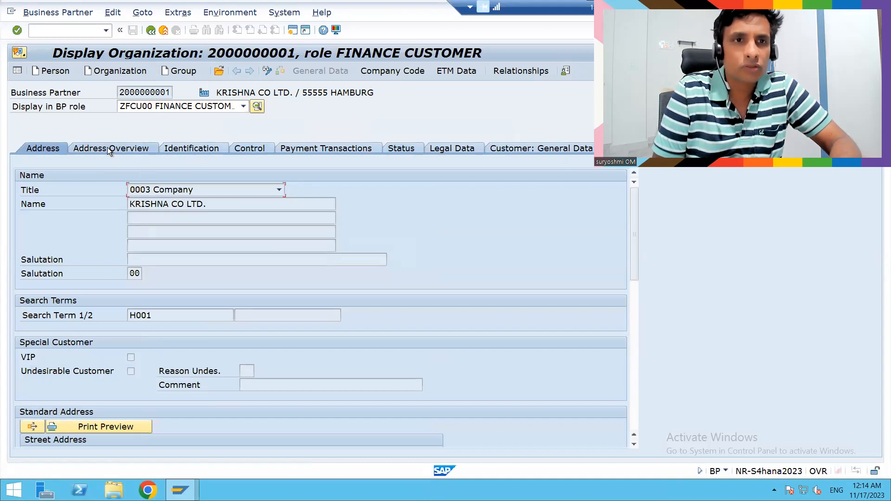
{"action": "left_click", "coordinate": [110, 148]}
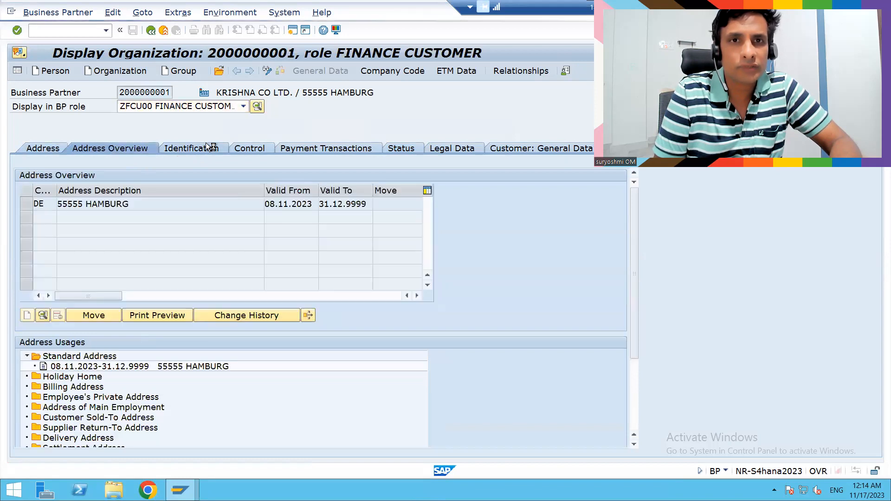
{"action": "left_click", "coordinate": [248, 149]}
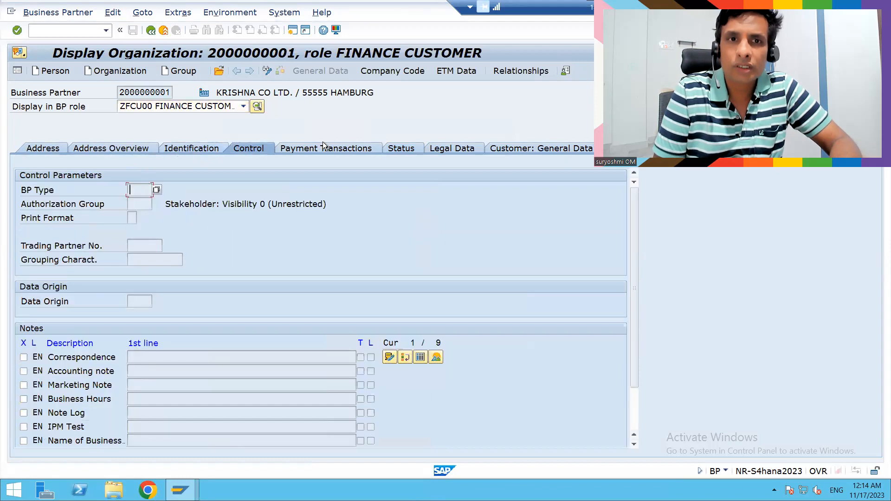
{"action": "left_click", "coordinate": [326, 148]}
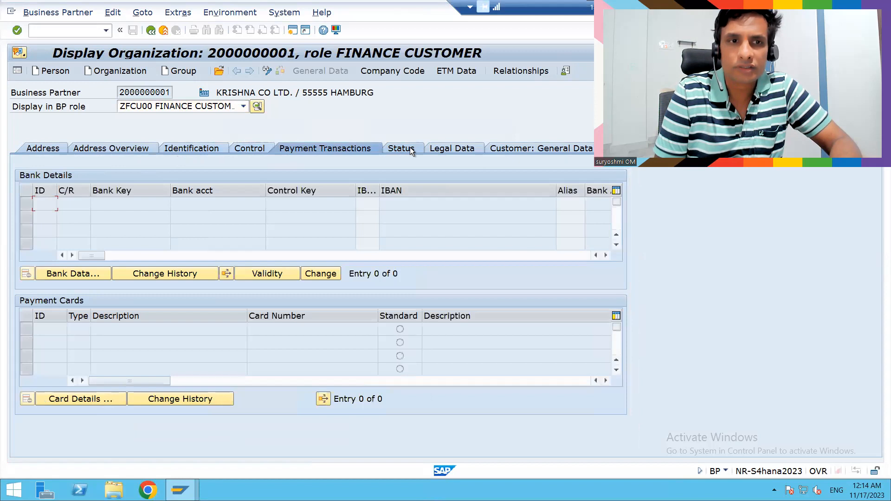
{"action": "left_click", "coordinate": [400, 149]}
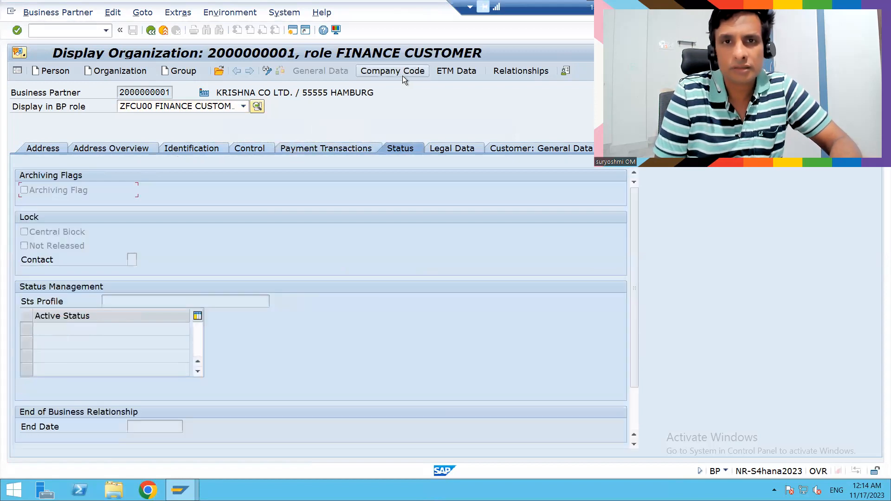
Review the company codes the partner belongs to, then close that overview
{"action": "left_click", "coordinate": [392, 71]}
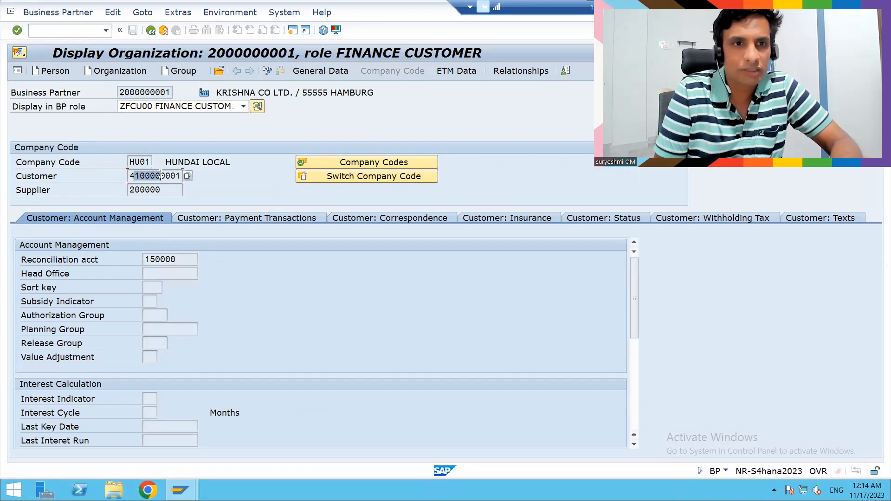
{"action": "mouse_move", "coordinate": [366, 176]}
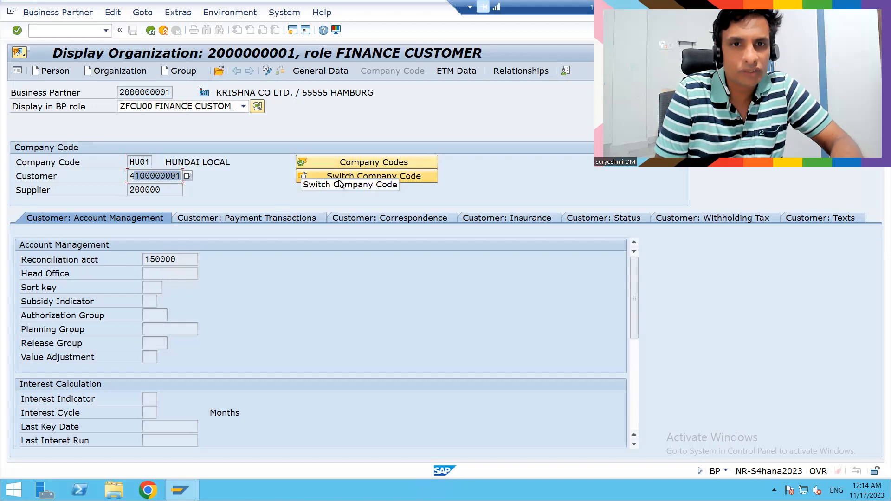
{"action": "left_click", "coordinate": [365, 161]}
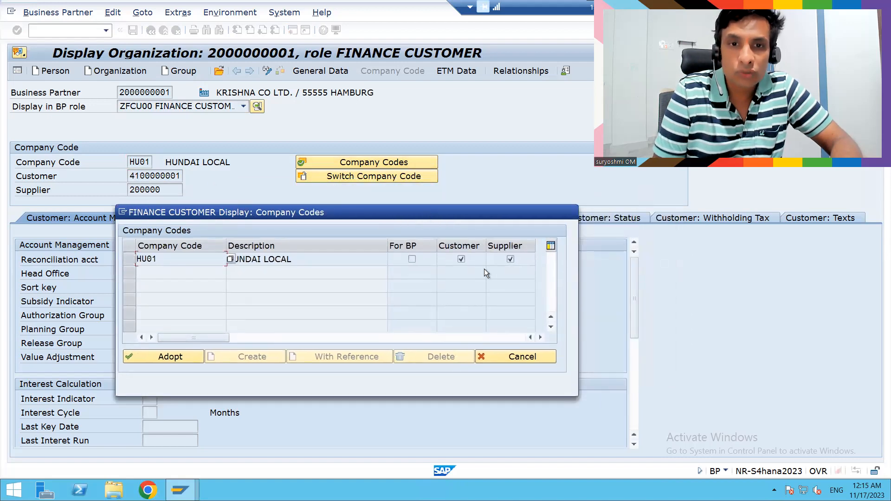
{"action": "mouse_move", "coordinate": [514, 291]}
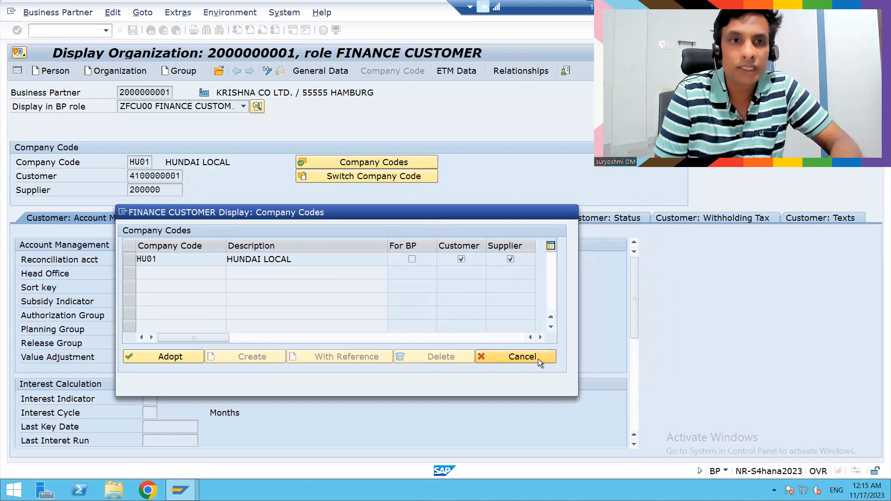
{"action": "left_click", "coordinate": [514, 356]}
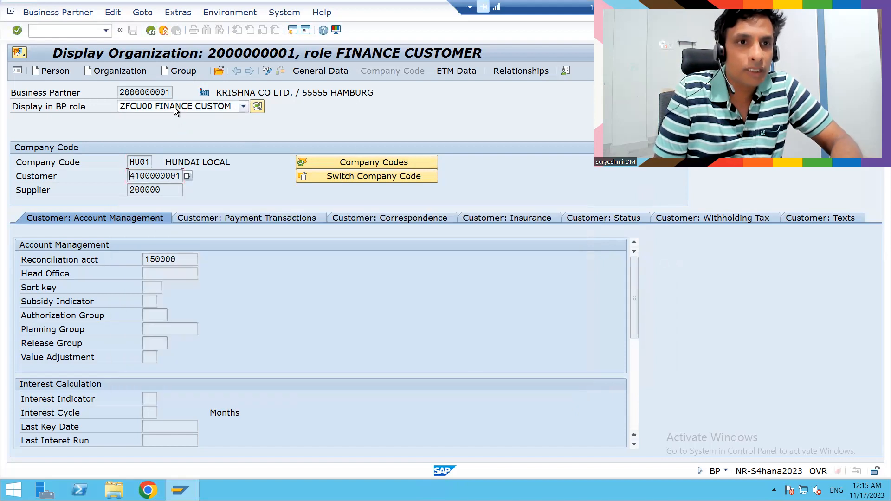
In the VFVN00 VENDOR FI role, set Terms of Payment to 0001 and save
{"action": "left_click", "coordinate": [243, 106]}
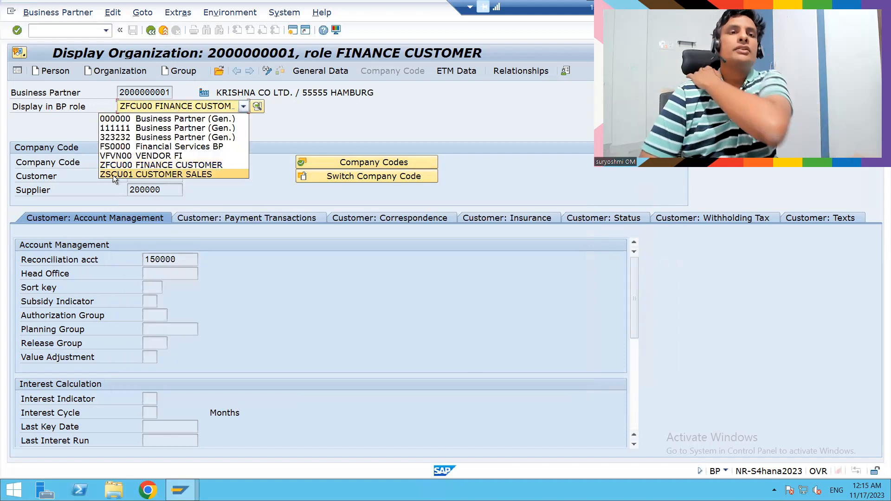
{"action": "mouse_move", "coordinate": [142, 155]}
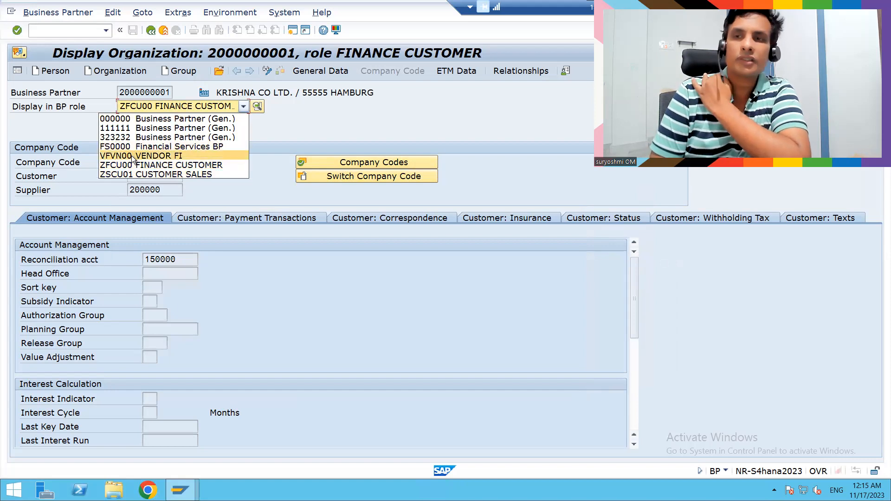
{"action": "left_click", "coordinate": [146, 155]}
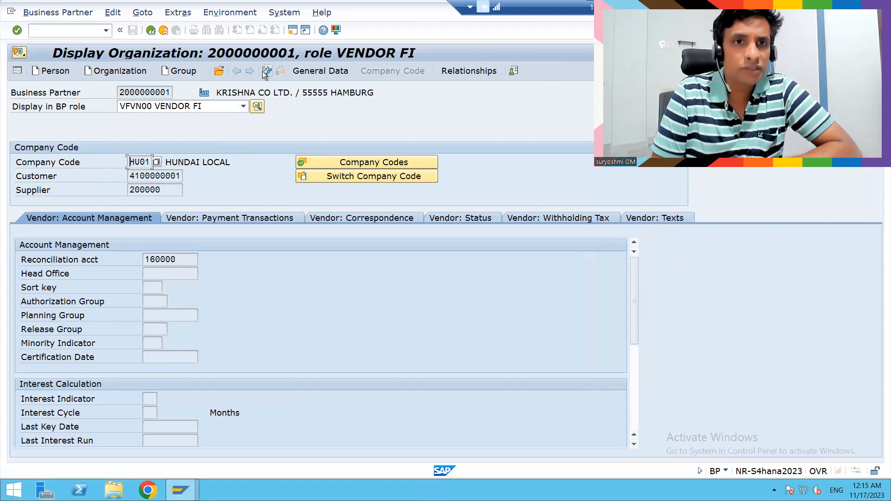
{"action": "left_click", "coordinate": [150, 30]}
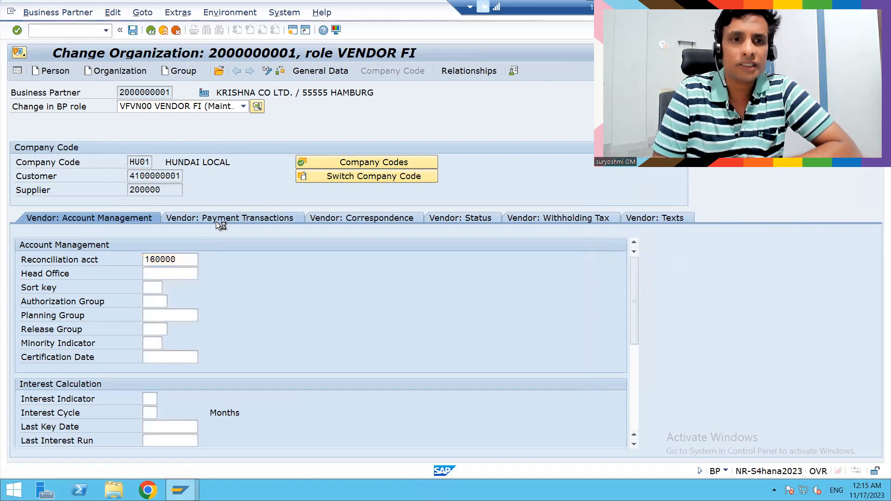
{"action": "left_click", "coordinate": [230, 218]}
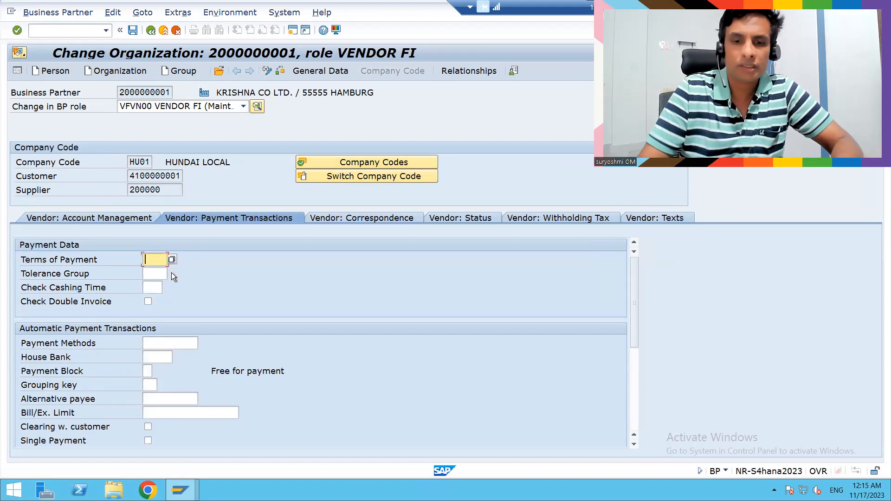
{"action": "type", "text": "0001"}
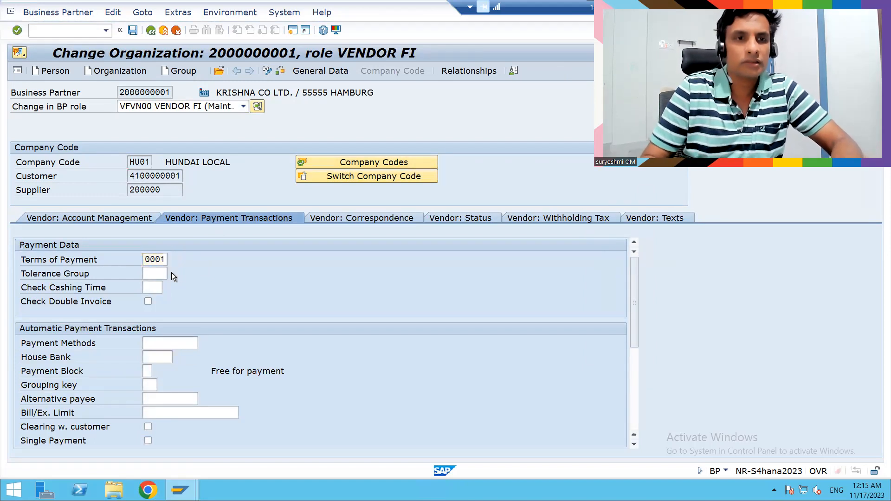
{"action": "left_click", "coordinate": [154, 259]}
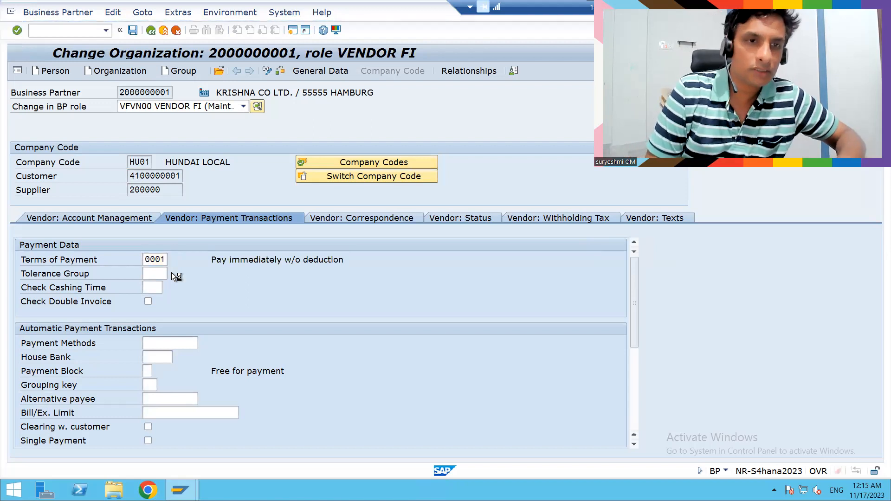
{"action": "mouse_move", "coordinate": [209, 196]}
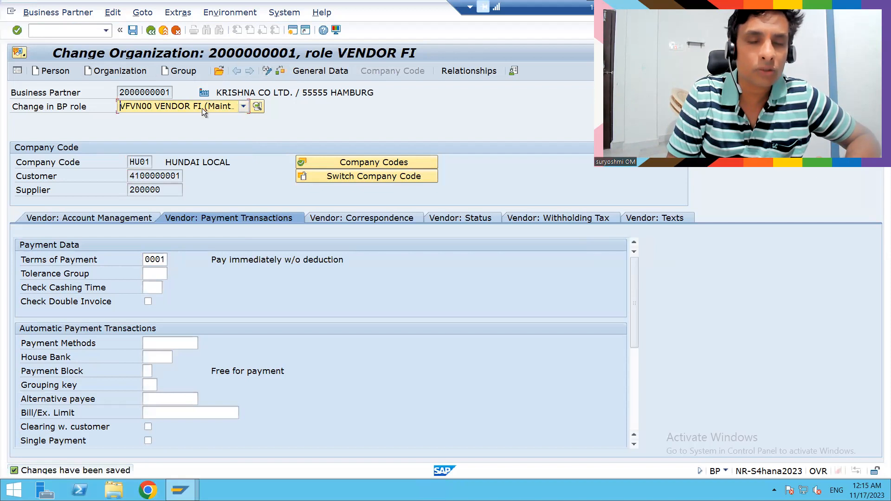
{"action": "left_click", "coordinate": [244, 106]}
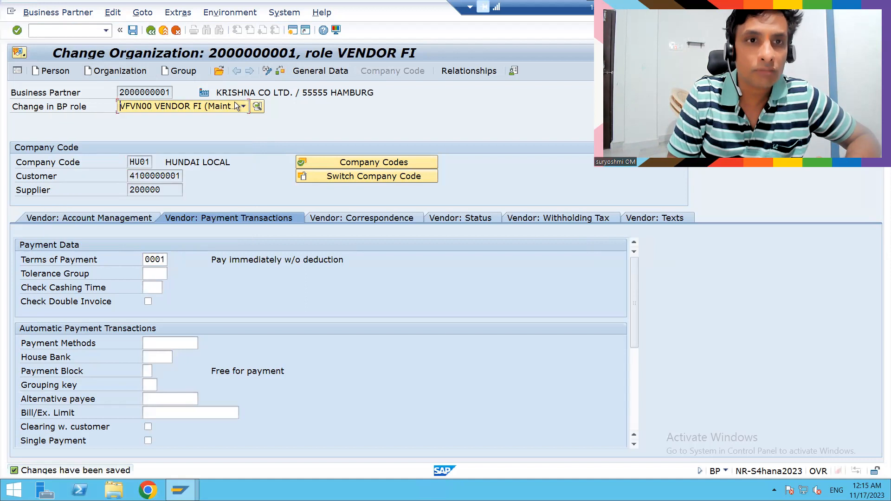
{"action": "mouse_move", "coordinate": [279, 70]}
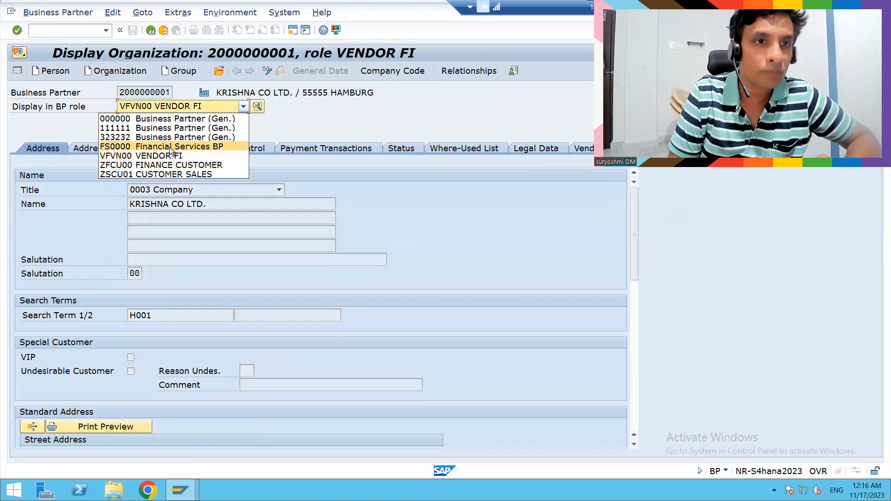
Show the ZSCU01 CUSTOMER SALES role's Sales and Distribution shipping data for sales area HUS1
{"action": "left_click", "coordinate": [165, 174]}
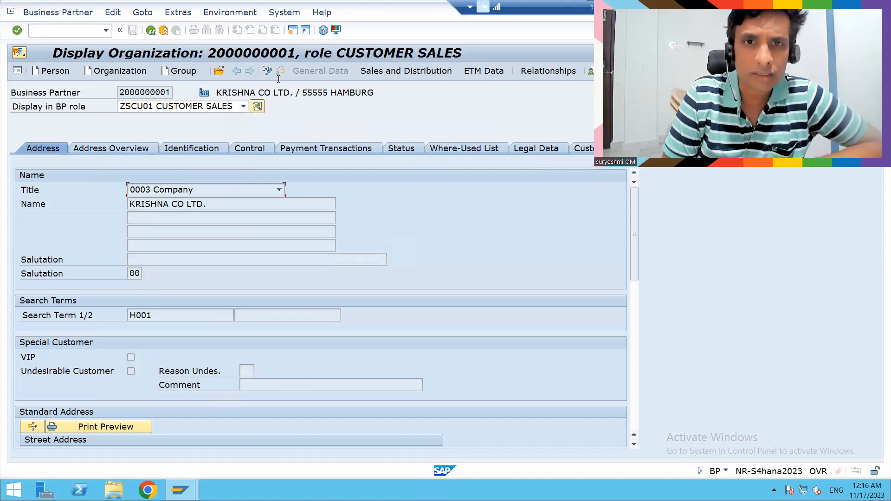
{"action": "left_click", "coordinate": [406, 70]}
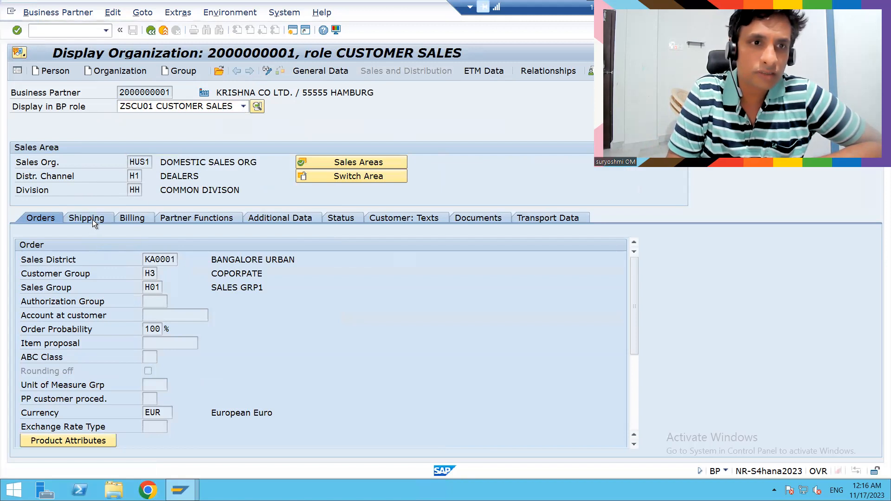
{"action": "left_click", "coordinate": [86, 217]}
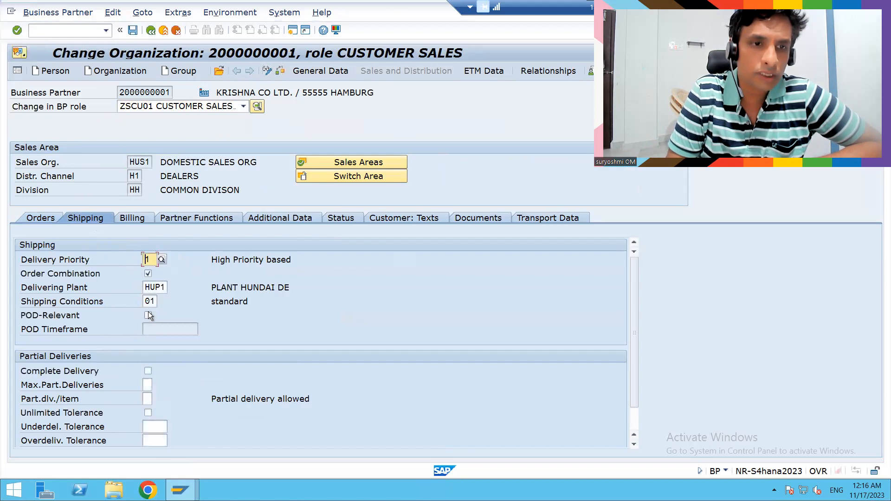
Set shipping condition 02 Pick up, invoicing dates and invoice list schedule 01, rebate and pricing relevant
{"action": "left_click", "coordinate": [150, 301]}
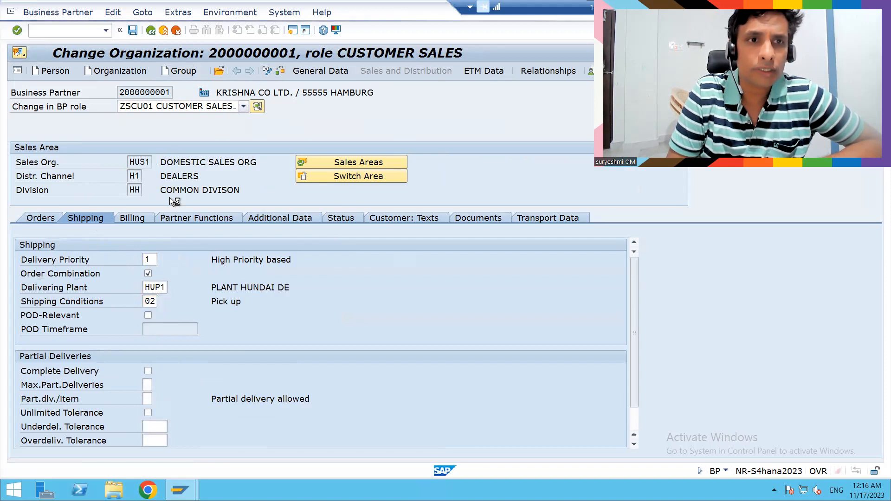
{"action": "left_click", "coordinate": [131, 217]}
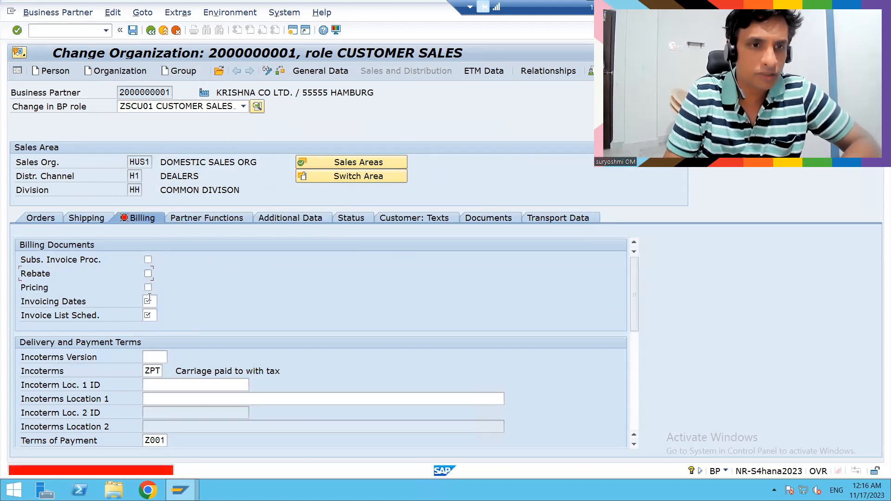
{"action": "left_click", "coordinate": [149, 301]}
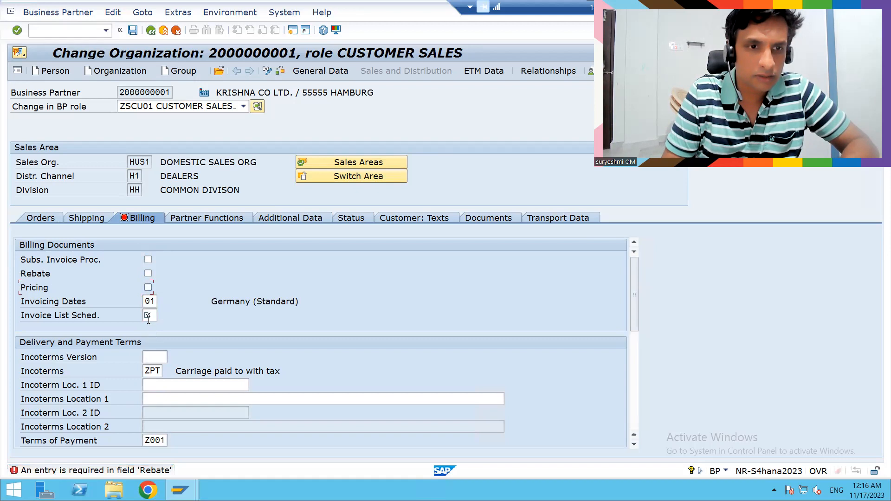
{"action": "left_click", "coordinate": [150, 316]}
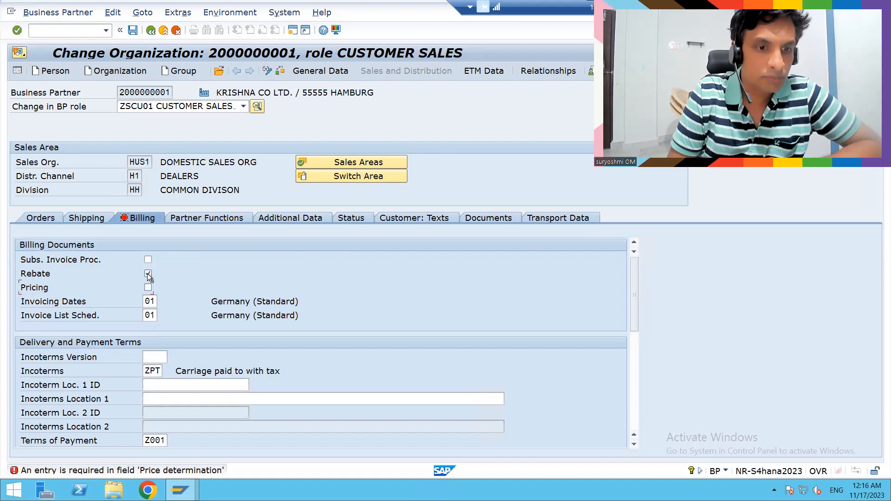
{"action": "left_click", "coordinate": [147, 273]}
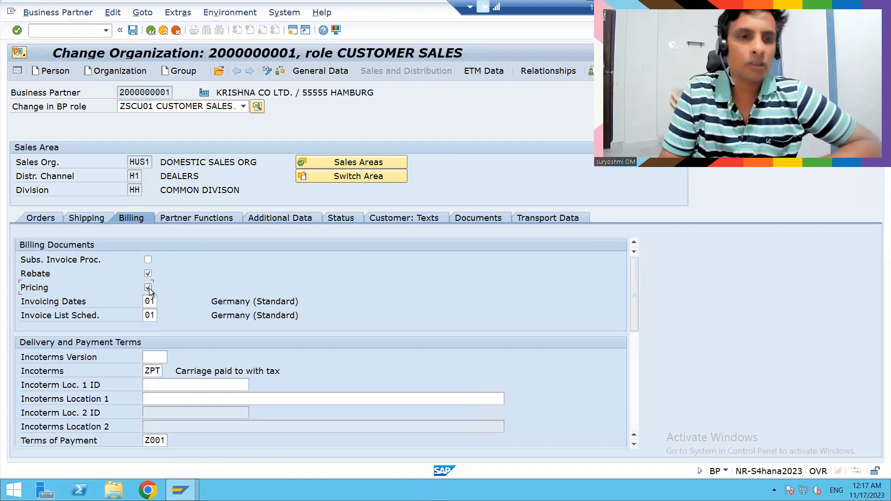
{"action": "left_click", "coordinate": [148, 288]}
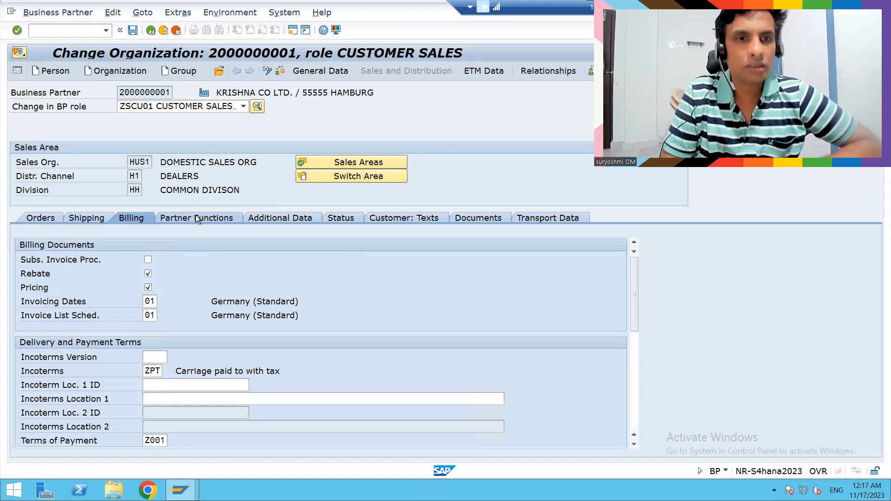
View the partner functions, then return to the order data
{"action": "left_click", "coordinate": [197, 218]}
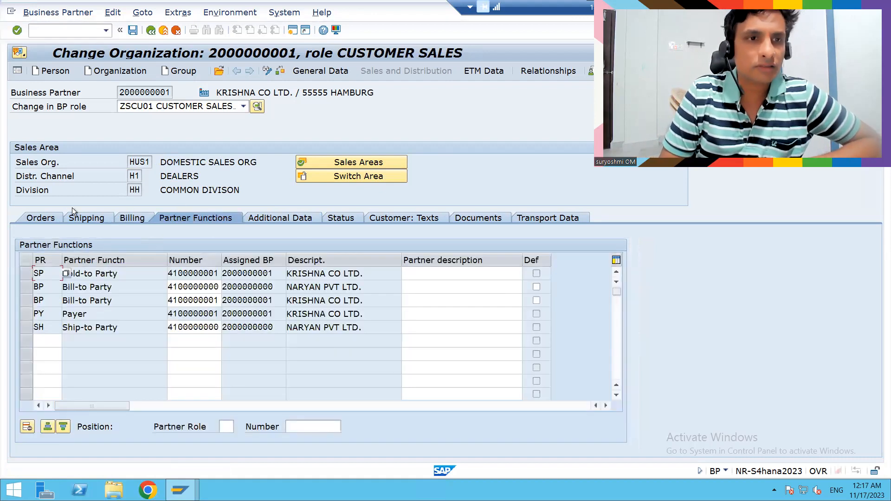
{"action": "left_click", "coordinate": [41, 217]}
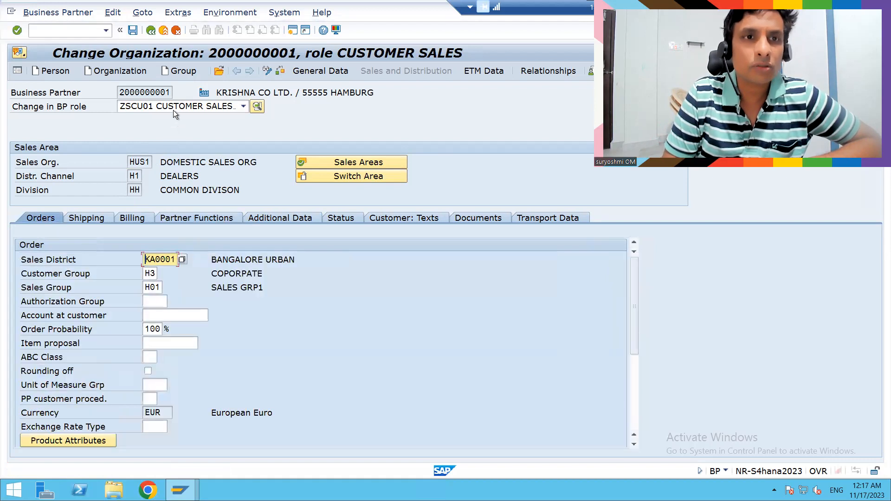
{"action": "left_click", "coordinate": [243, 106]}
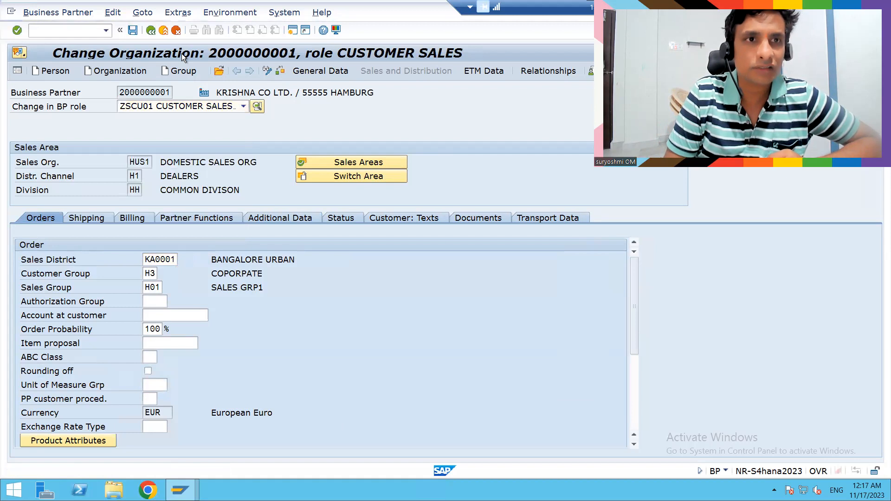
Enter price group 01 and save, accepting the VAT and unconfirmed-warning popups
{"action": "scroll", "scroll_direction": "down", "scroll_amount": 3}
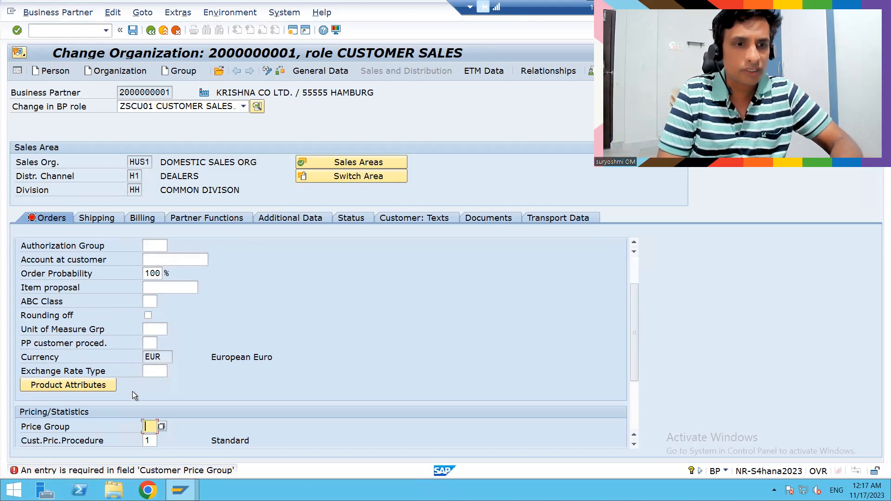
{"action": "type", "text": "01"}
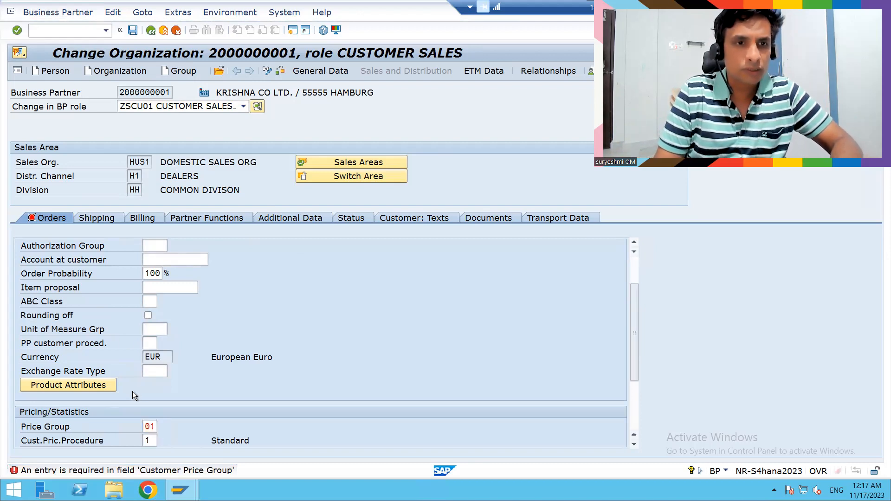
{"action": "left_click", "coordinate": [149, 426]}
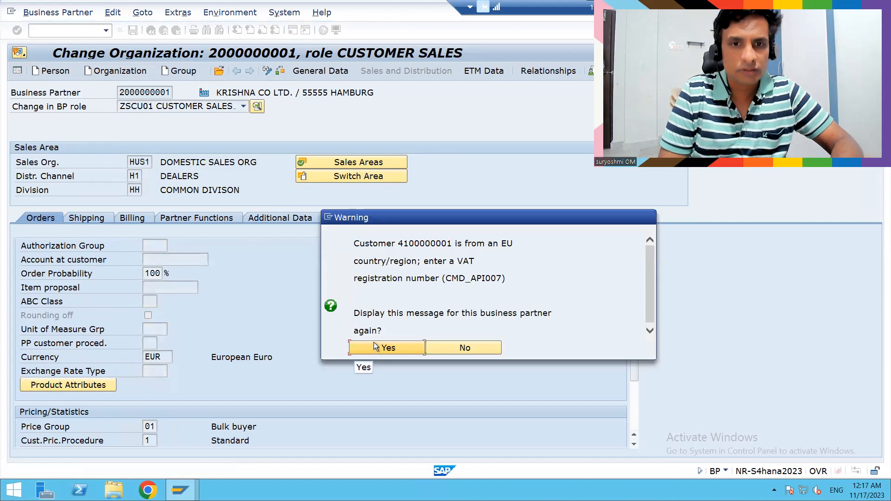
{"action": "left_click", "coordinate": [387, 347]}
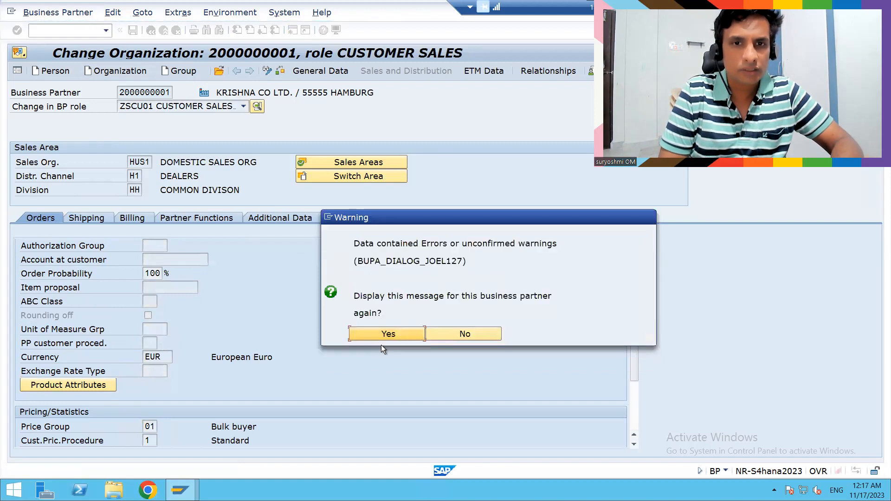
{"action": "left_click", "coordinate": [387, 334]}
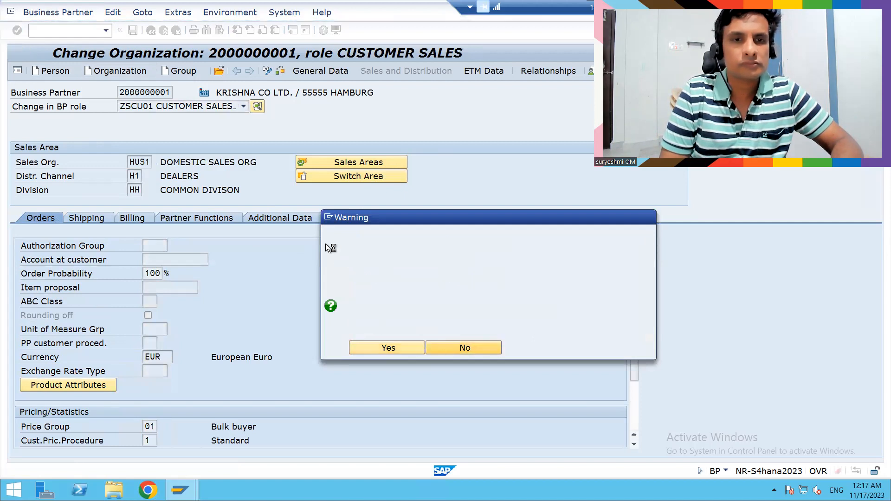
{"action": "left_click", "coordinate": [387, 347]}
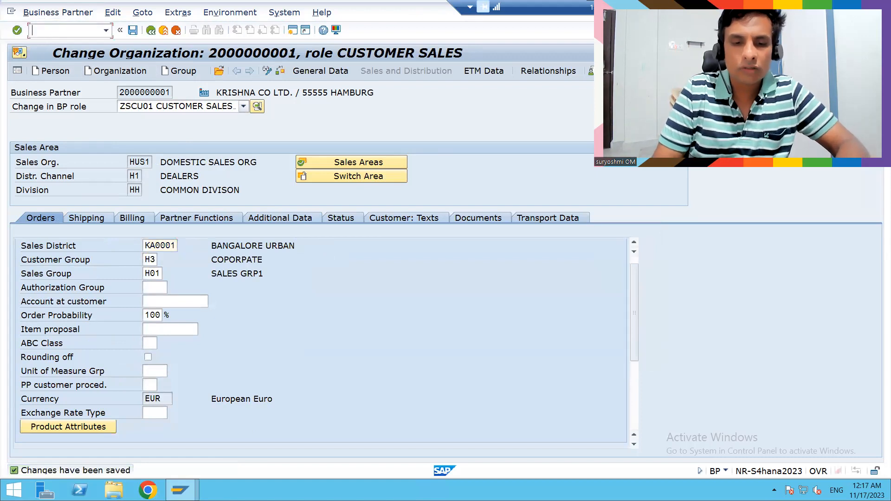
Run legacy XD02 and open Hanuman Co Ltd's customer for company code HU01
{"action": "type", "text": "/NXD"}
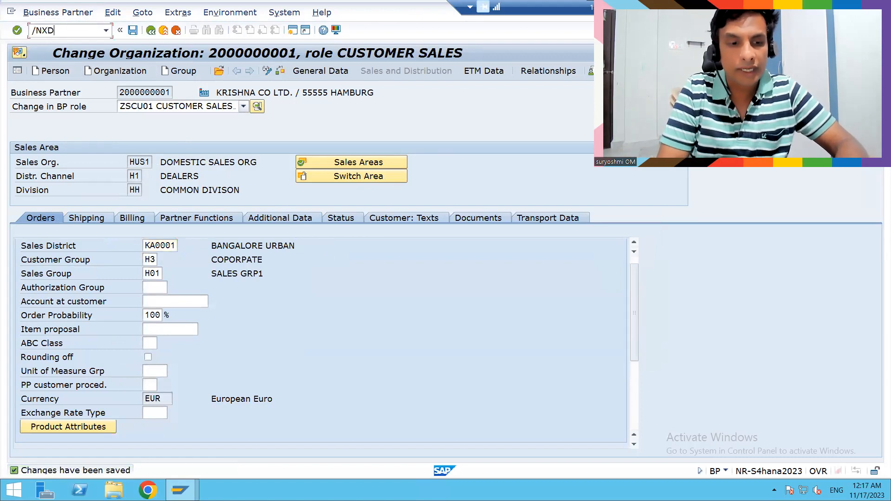
{"action": "key", "text": "Enter"}
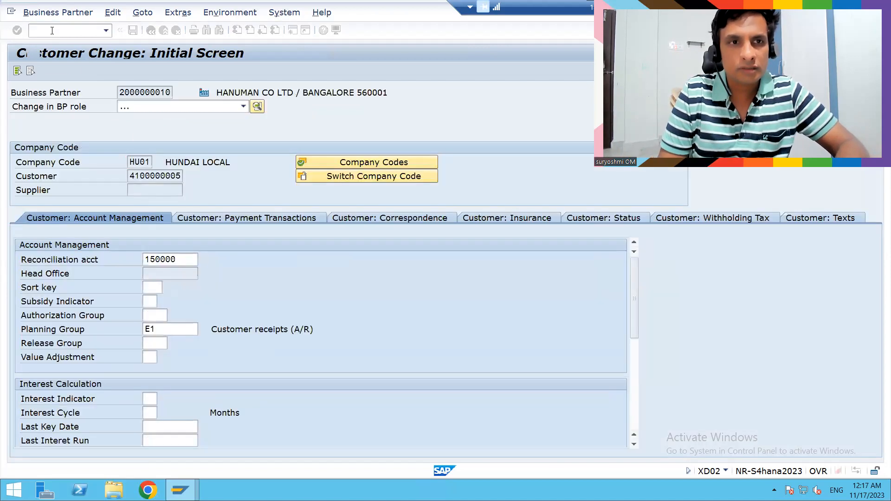
{"action": "left_click", "coordinate": [182, 107]}
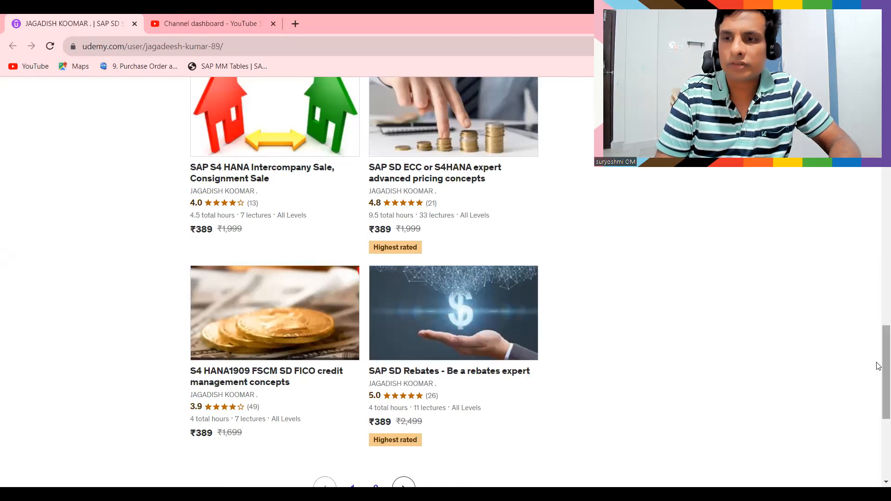
Scroll the Udemy instructor profile back up to the My courses (20) list
{"action": "scroll", "scroll_direction": "up", "scroll_amount": 3}
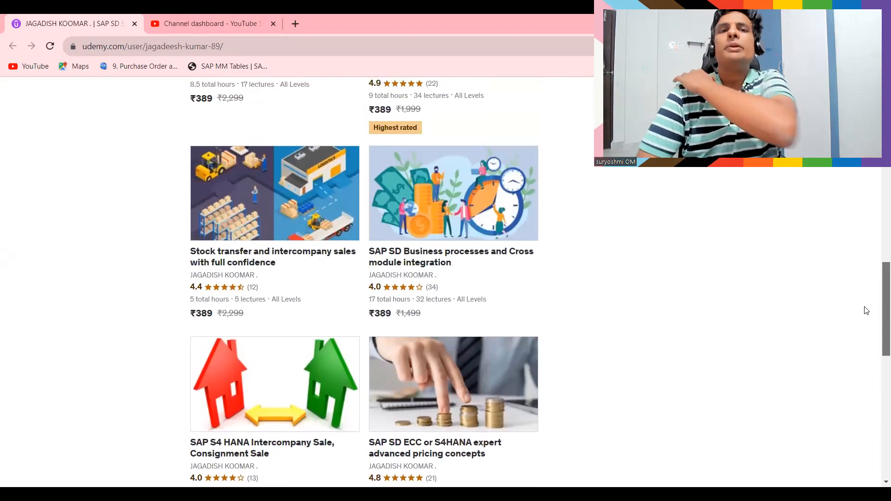
{"action": "scroll", "scroll_direction": "up", "scroll_amount": 3}
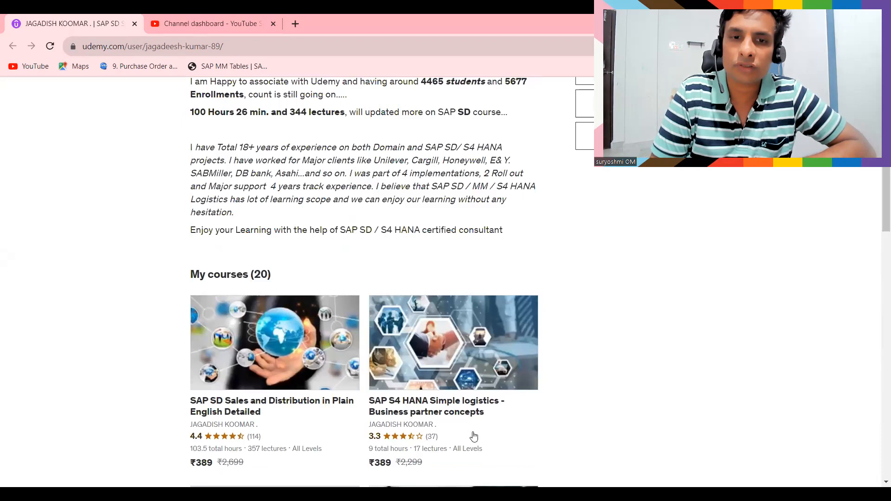
{"action": "mouse_move", "coordinate": [523, 406]}
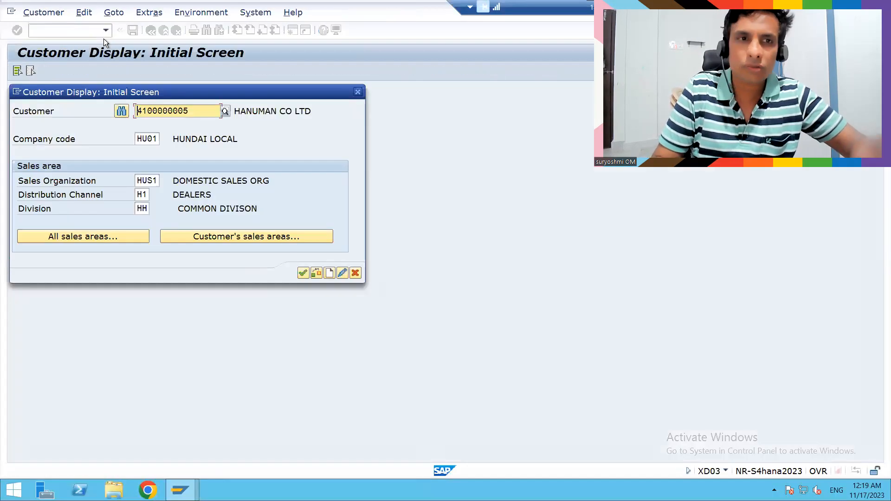
{"action": "left_click", "coordinate": [303, 273]}
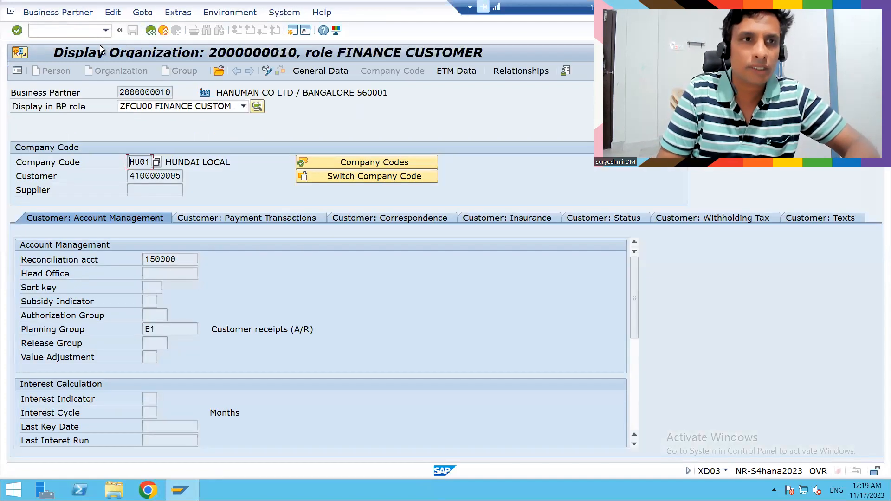
{"action": "type", "text": "M"}
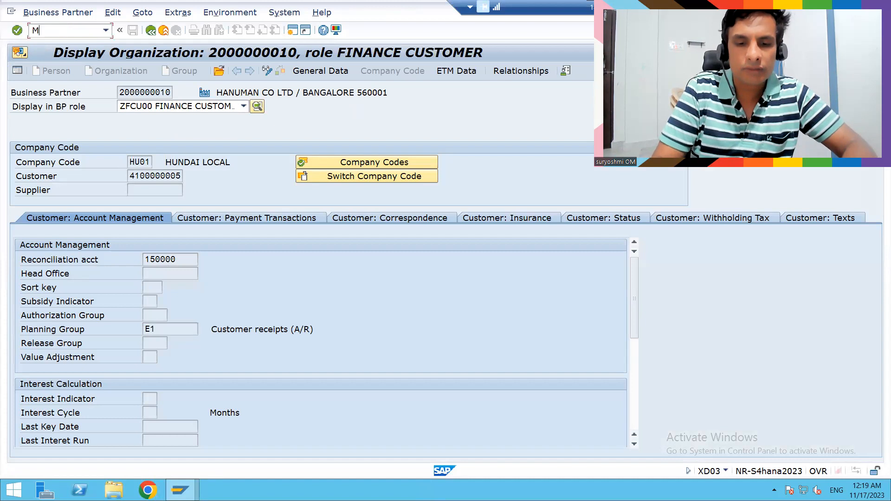
{"action": "type", "text": "/N"}
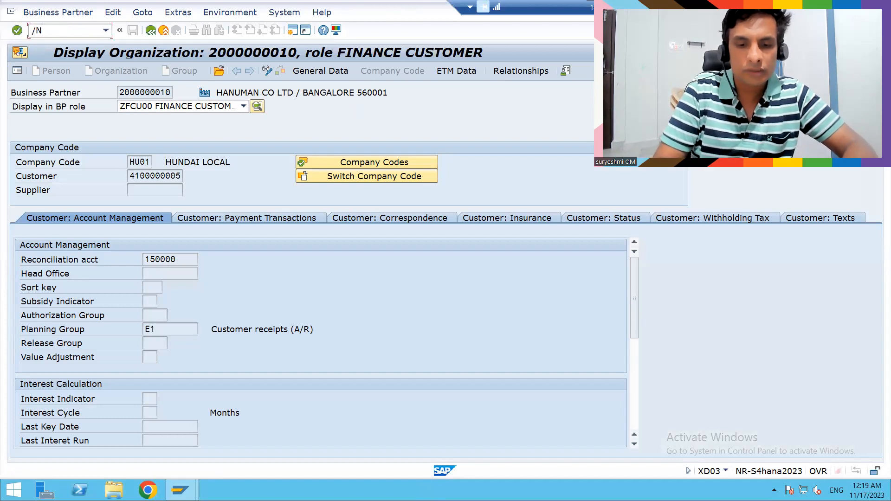
{"action": "left_click", "coordinate": [66, 31]}
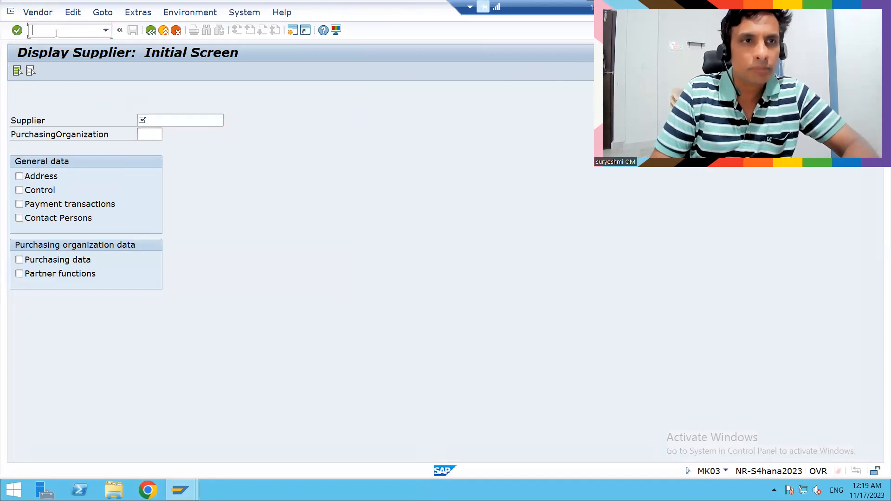
Search XK03 suppliers by Country/Region and Company Code HU01 and run the search
{"action": "type", "text": "/N"}
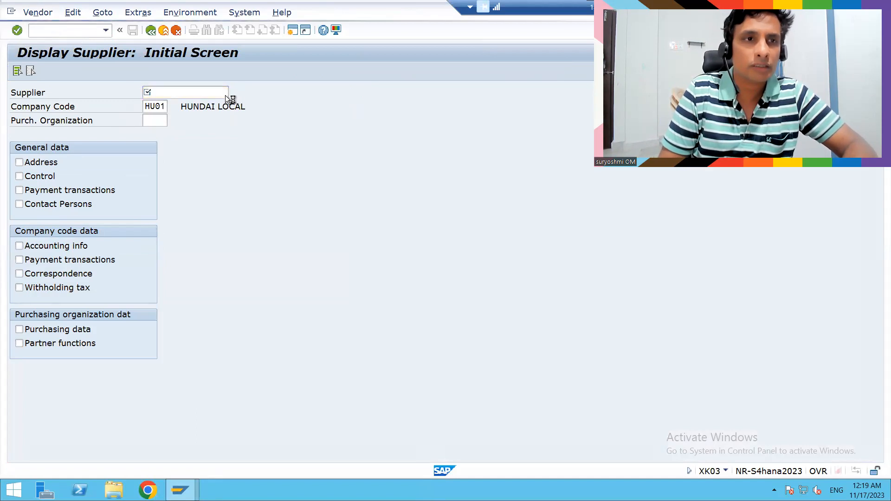
{"action": "left_click", "coordinate": [230, 91]}
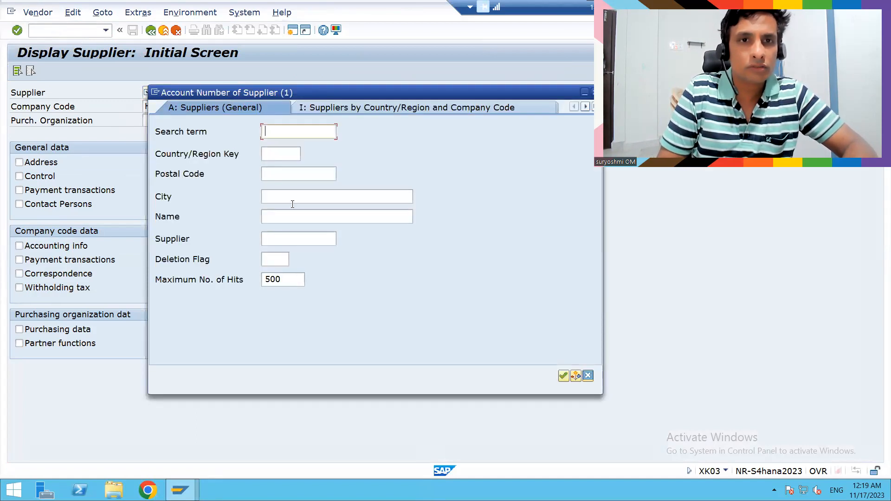
{"action": "left_click", "coordinate": [405, 107]}
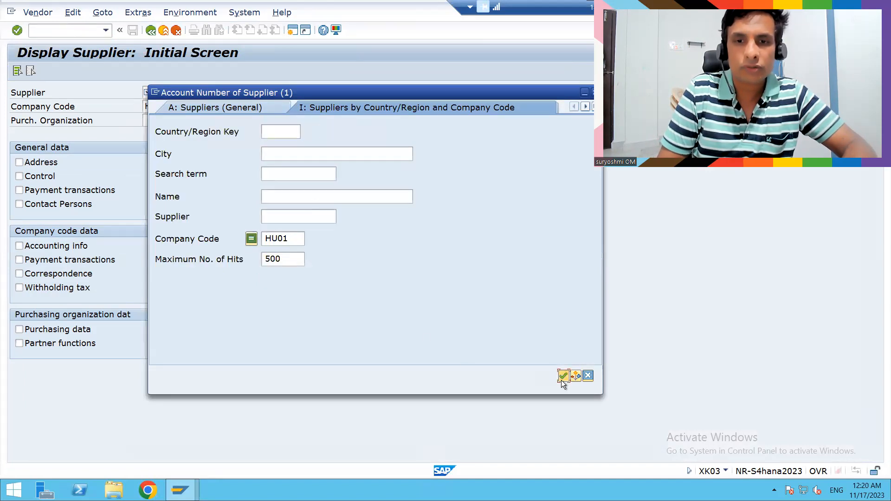
{"action": "left_click", "coordinate": [563, 375]}
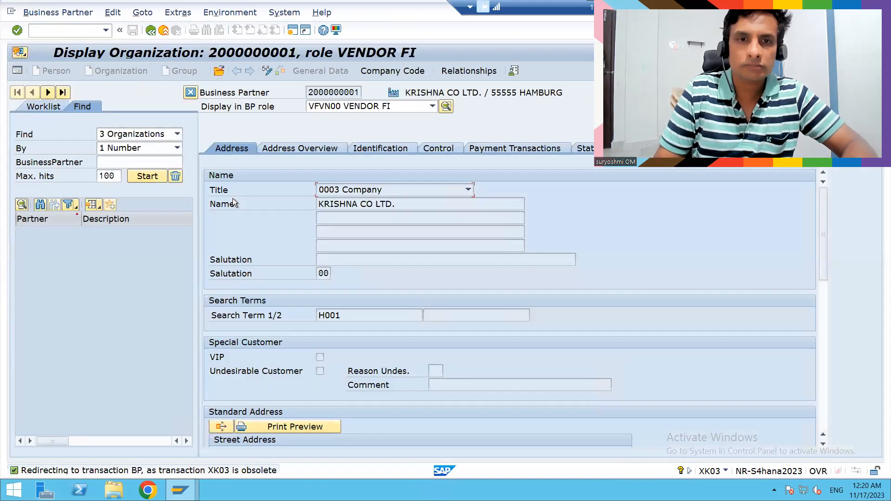
{"action": "mouse_move", "coordinate": [421, 204]}
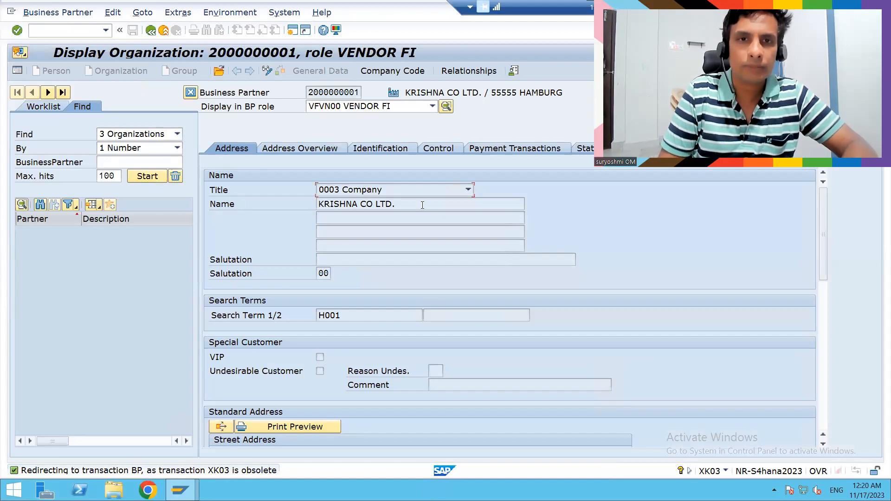
{"action": "left_click", "coordinate": [432, 107]}
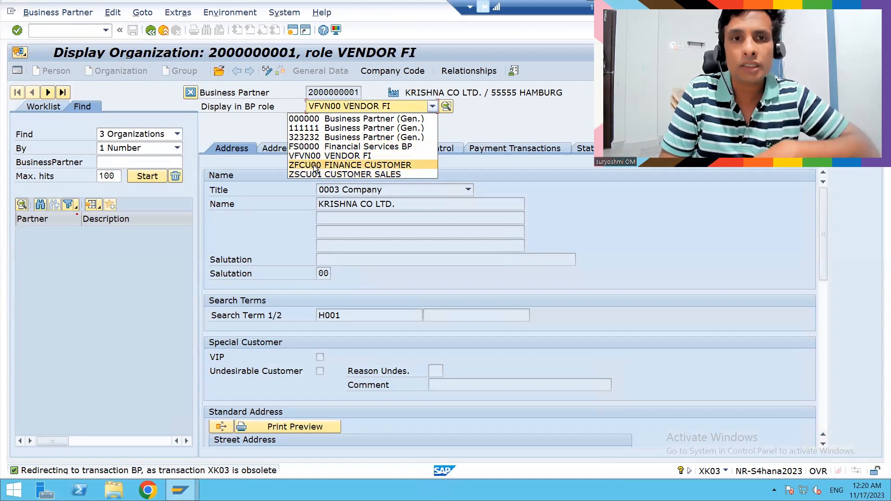
{"action": "mouse_move", "coordinate": [329, 155]}
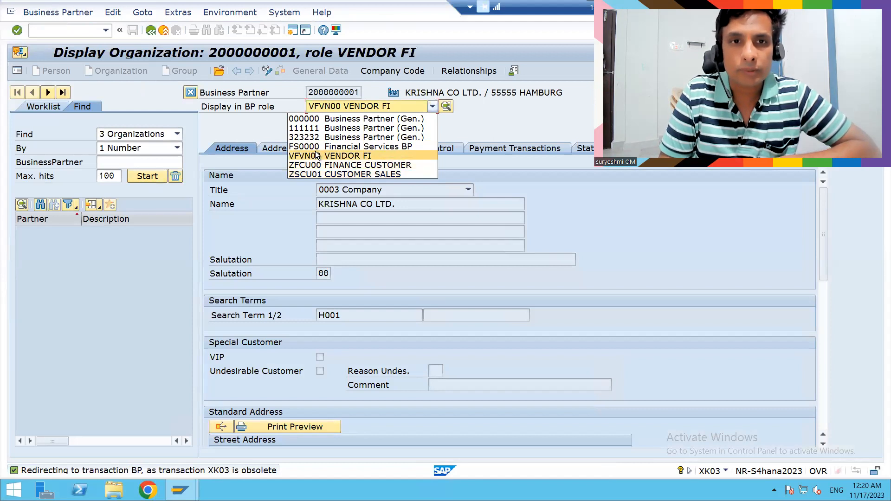
{"action": "left_click", "coordinate": [328, 155]}
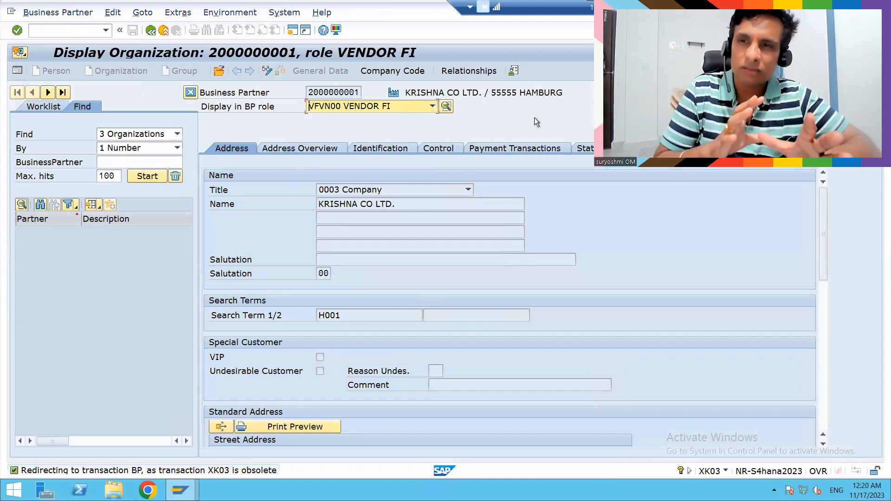